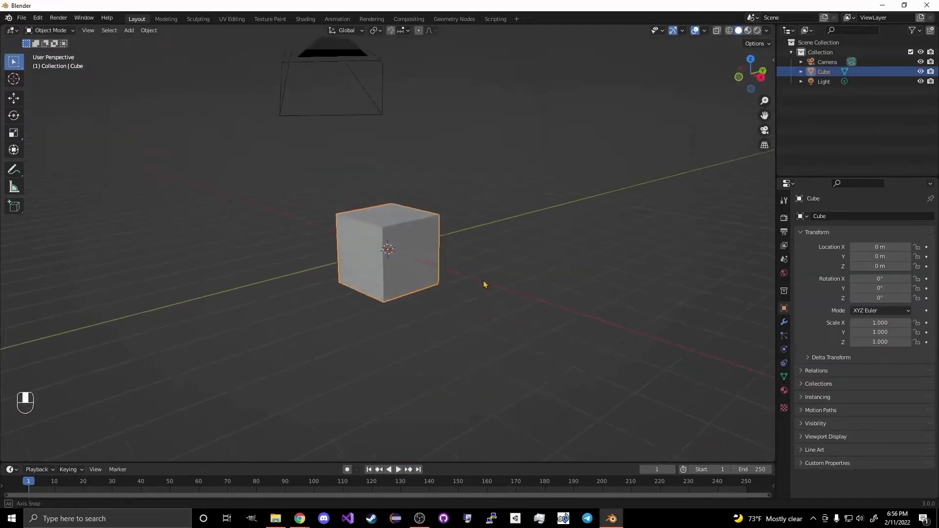
Step: Raise the cube's mesh above the origin and delete one side face to open it
{"action": "key", "text": "Tab"}
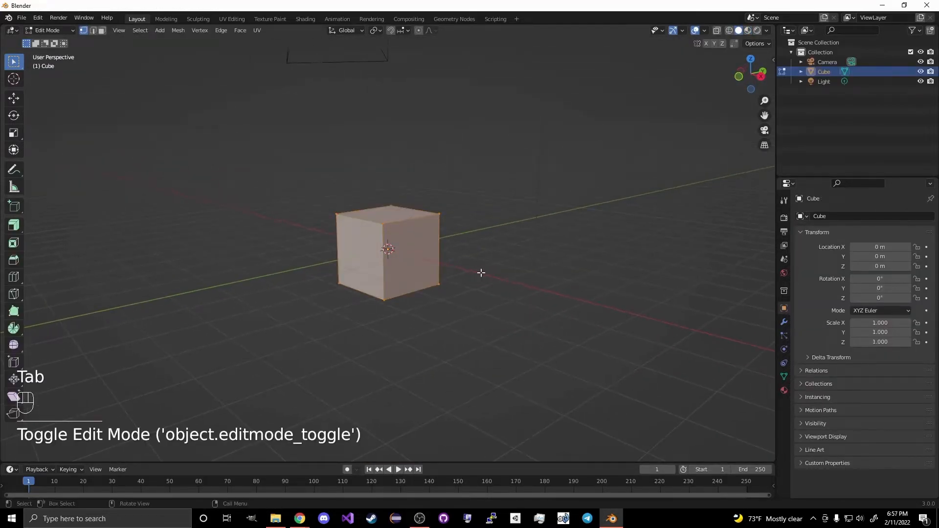
{"action": "key", "text": "g"}
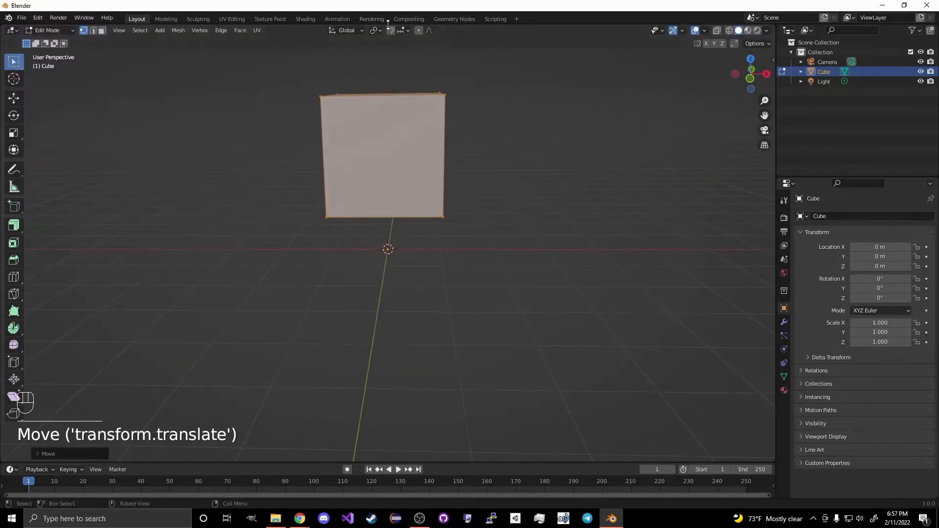
{"action": "key", "text": "g"}
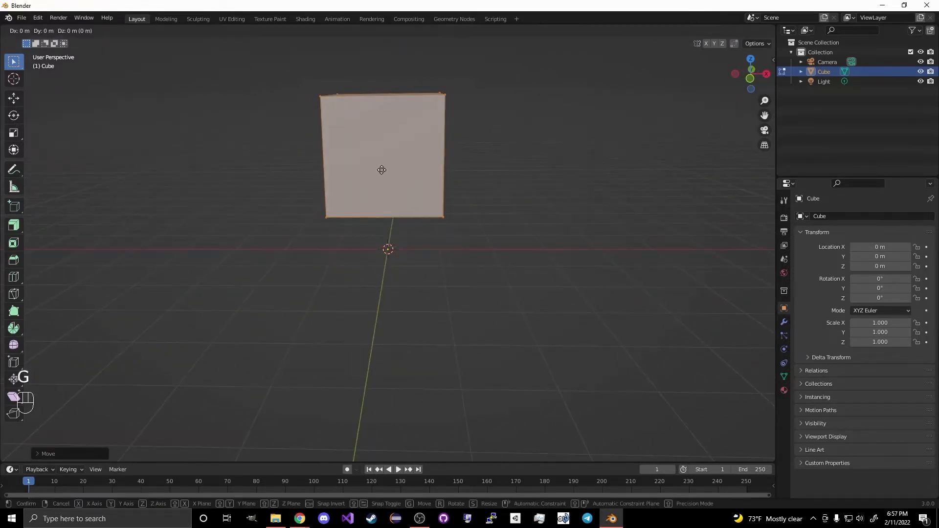
{"action": "key", "text": "Tab"}
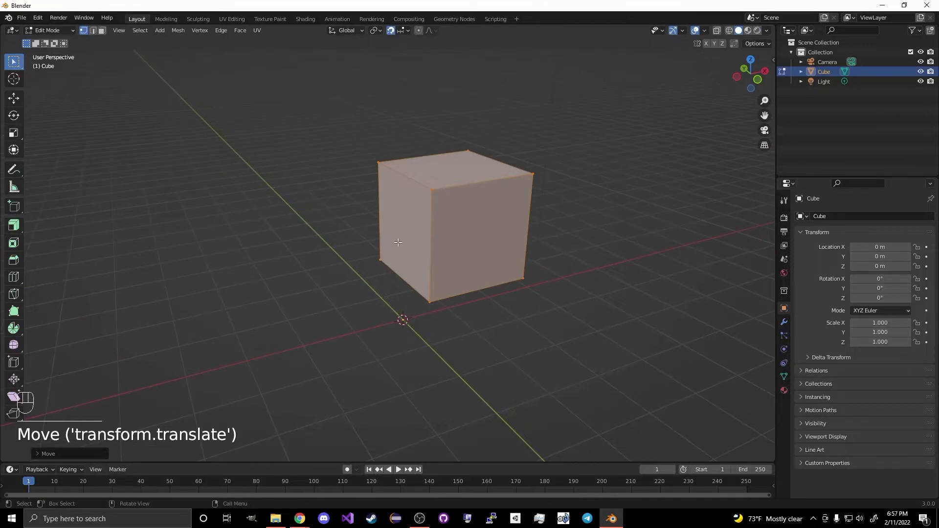
{"action": "left_click", "coordinate": [422, 240]}
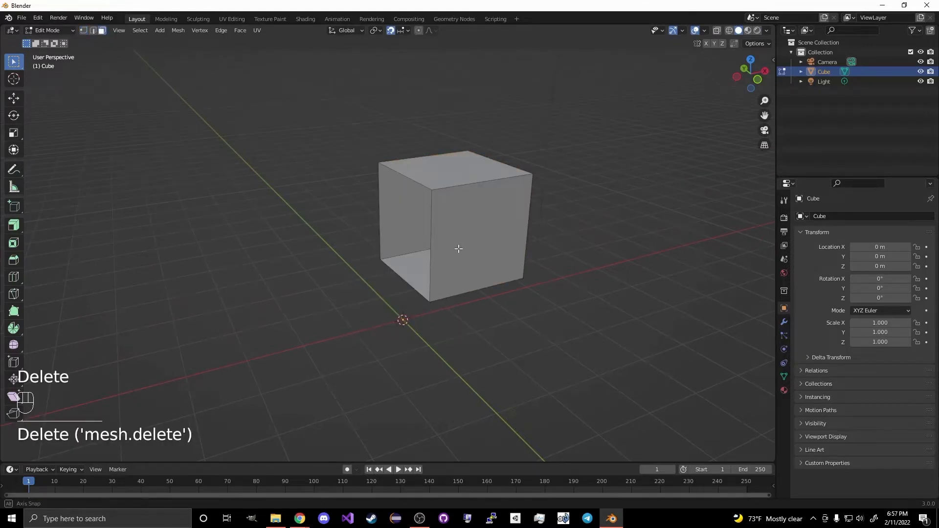
Step: Add a Mirror modifier on X only, doubling the open cube into a long box, and select all
{"action": "left_click", "coordinate": [782, 336]}
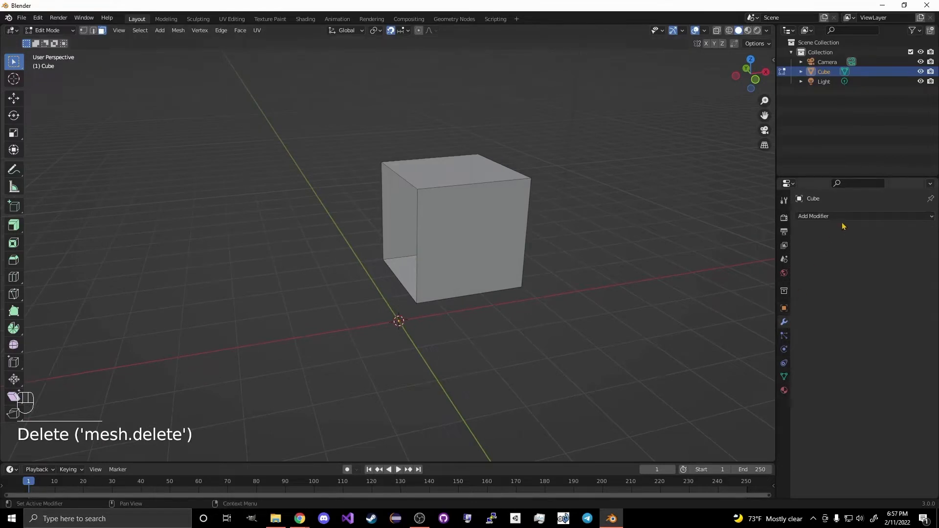
{"action": "left_click", "coordinate": [813, 216]}
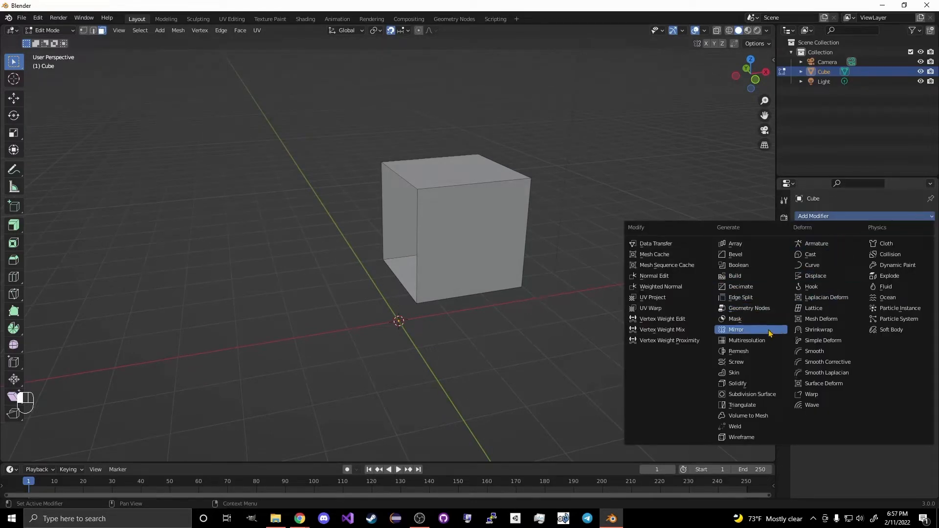
{"action": "left_click", "coordinate": [735, 329]}
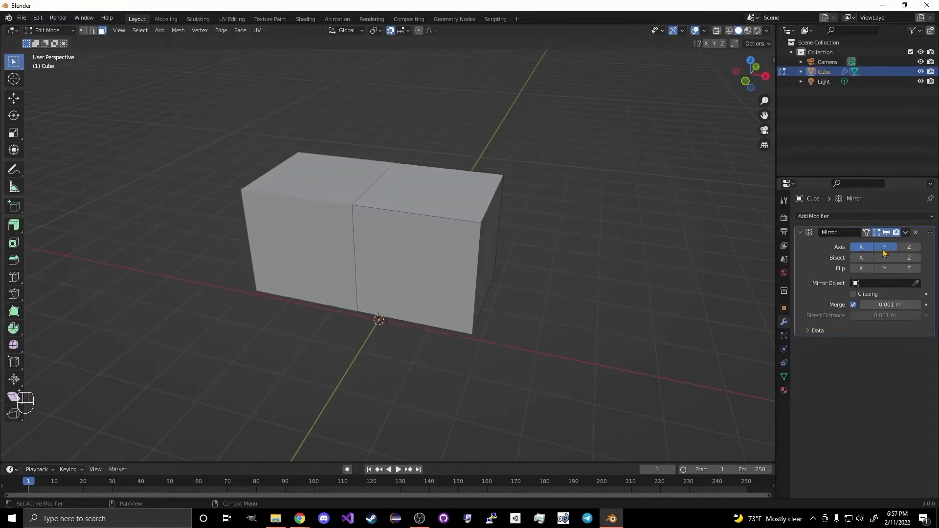
{"action": "left_click", "coordinate": [885, 246]}
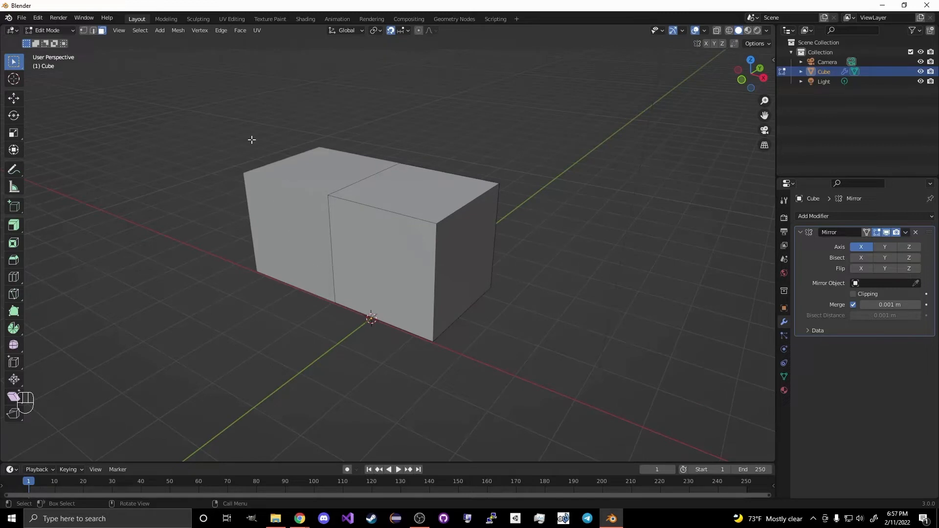
{"action": "mouse_move", "coordinate": [484, 280]}
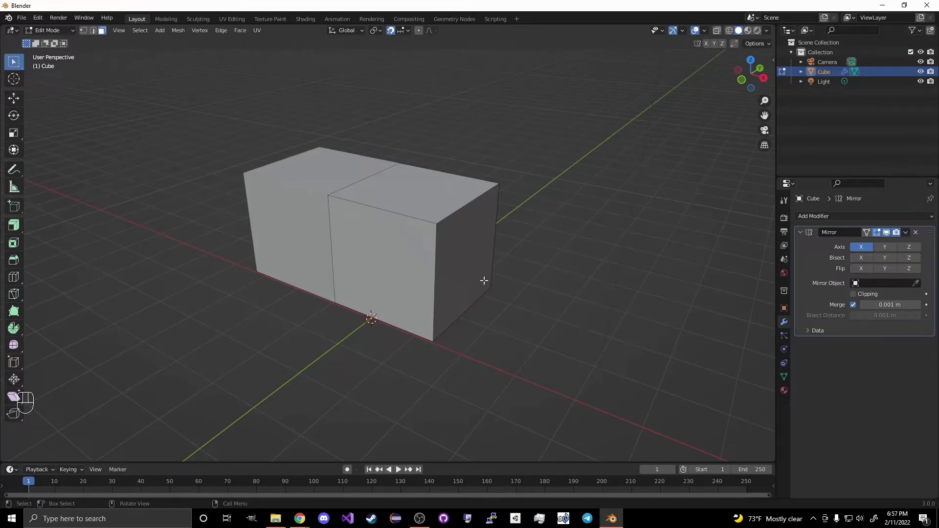
{"action": "mouse_move", "coordinate": [421, 310]}
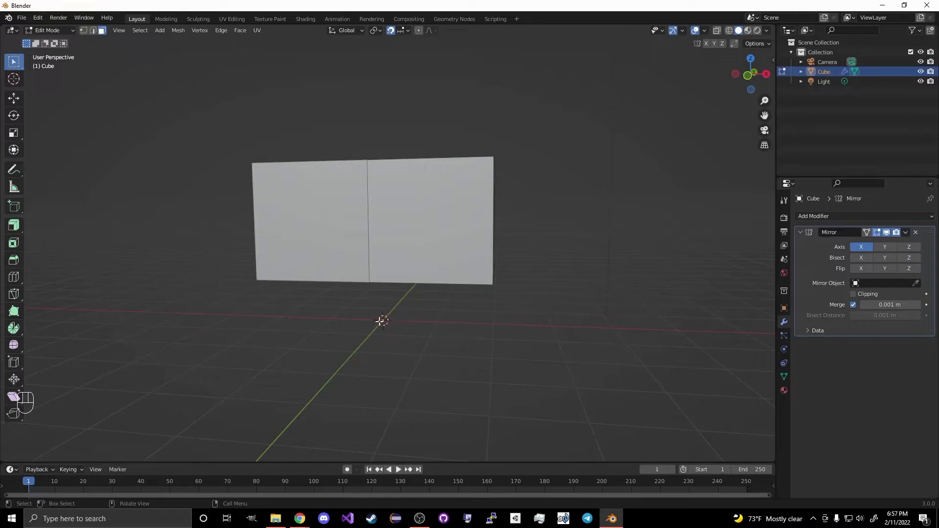
{"action": "key", "text": "Tab"}
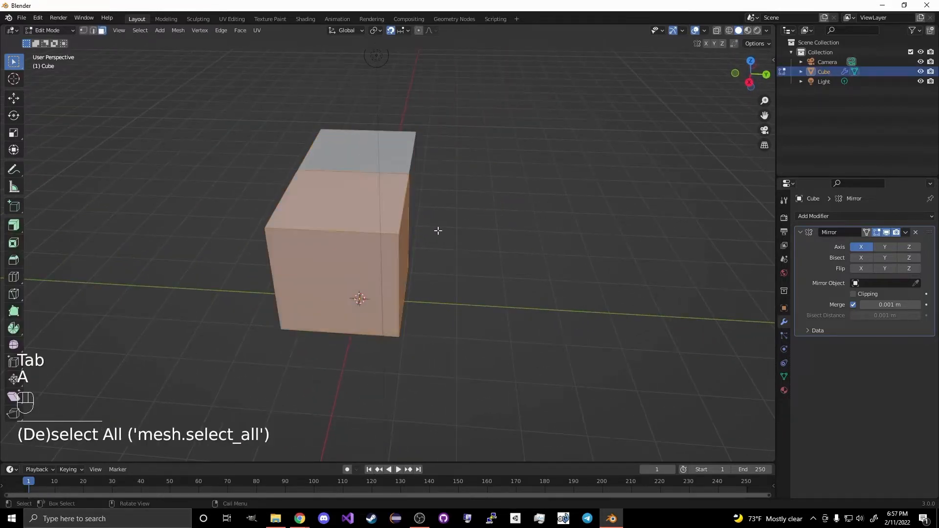
Step: Flatten and narrow the box into a low slab resting on the grid with an overhanging top lip
{"action": "key", "text": "s"}
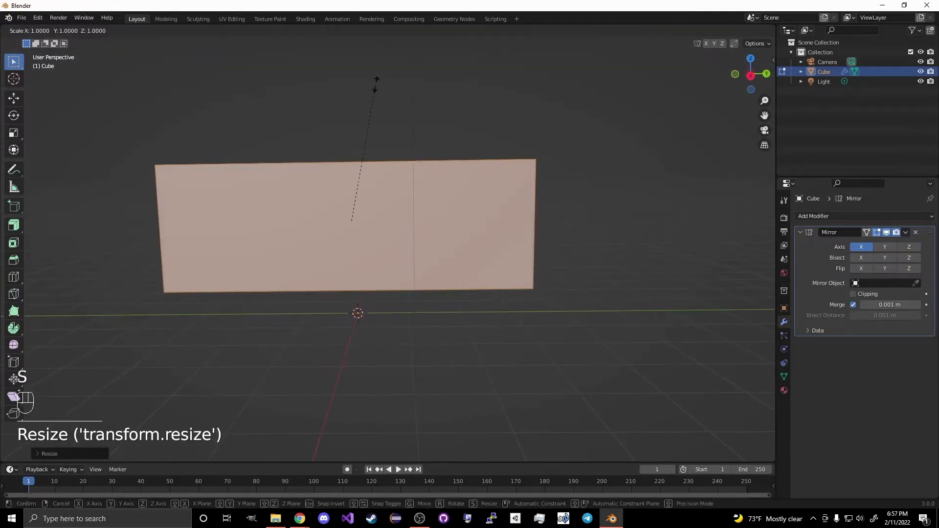
{"action": "key", "text": "z"}
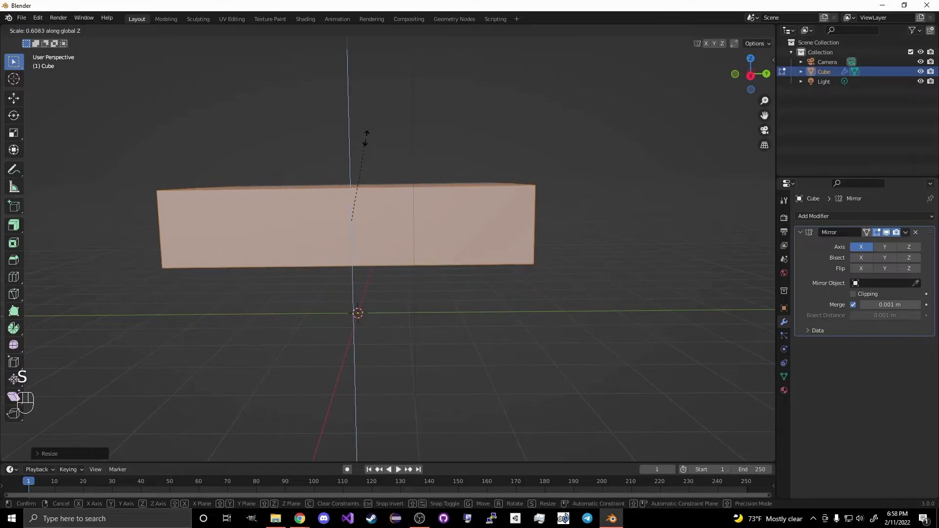
{"action": "key", "text": "y"}
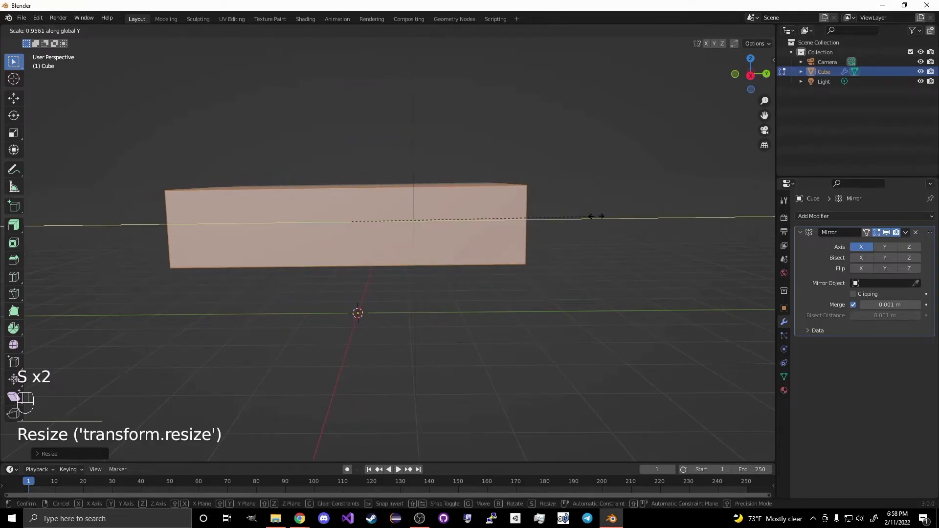
{"action": "key", "text": "g"}
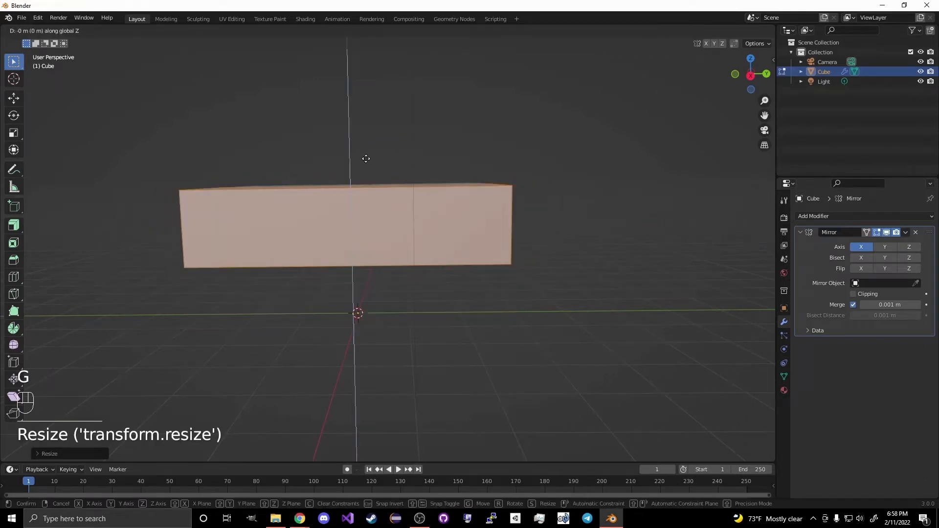
{"action": "mouse_move", "coordinate": [354, 176]}
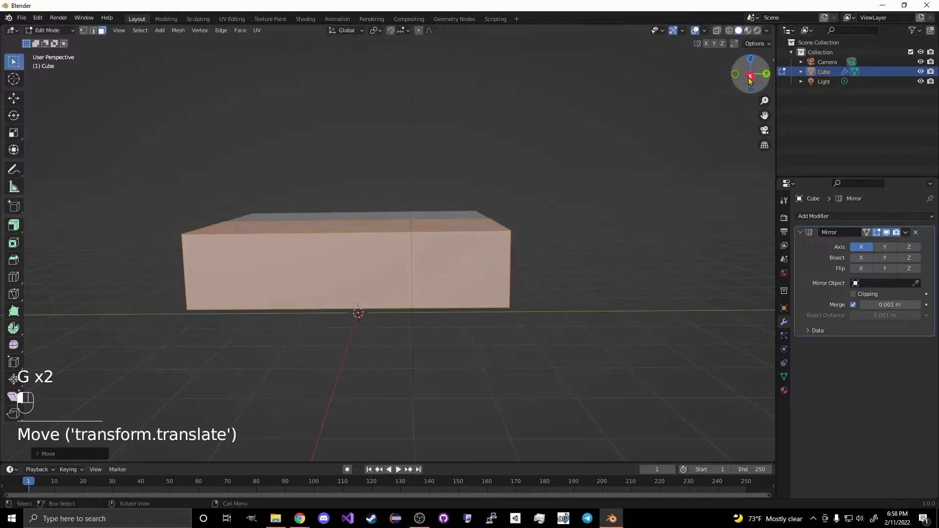
{"action": "left_click", "coordinate": [167, 178]}
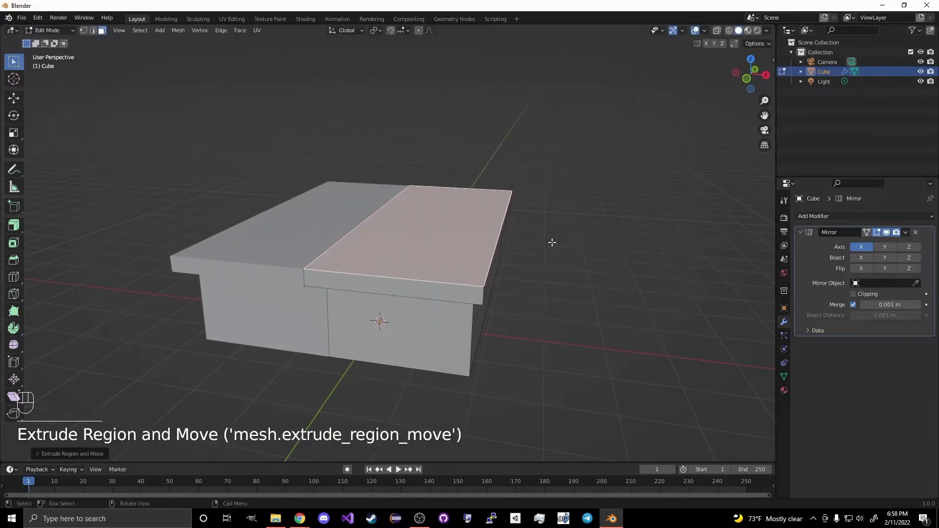
Step: Deselect the platform, return to solid display and bring up the Add Mesh menu
{"action": "left_click", "coordinate": [750, 74]}
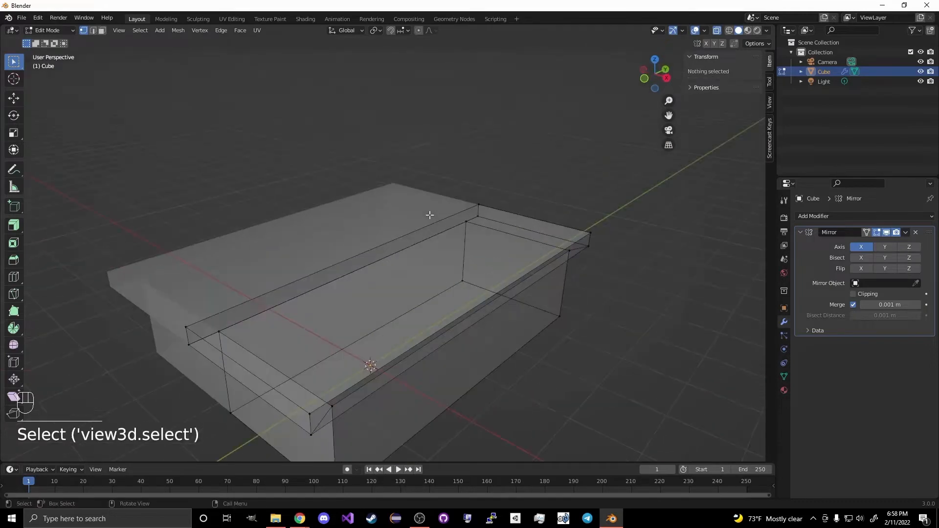
{"action": "key", "text": "Tab"}
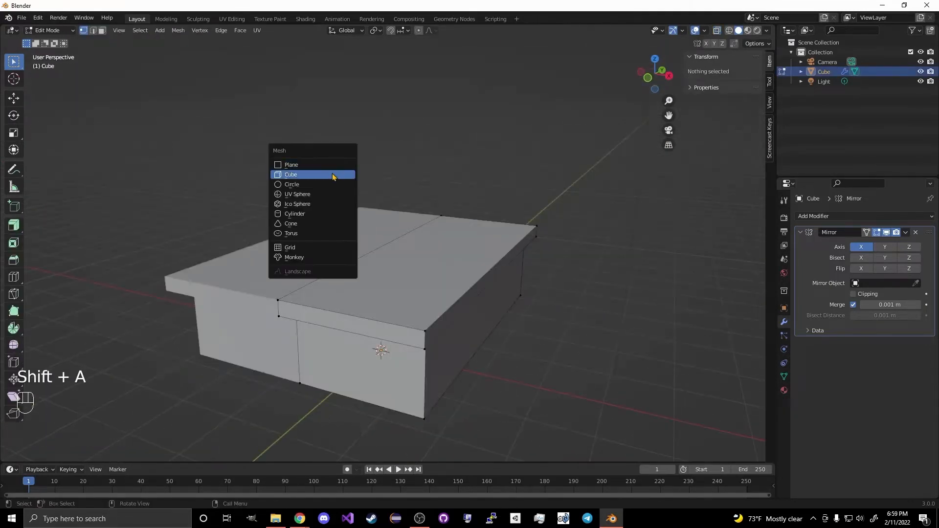
Step: Add a cube, shrink it to a small block and slide it to a platform corner
{"action": "left_click", "coordinate": [291, 174]}
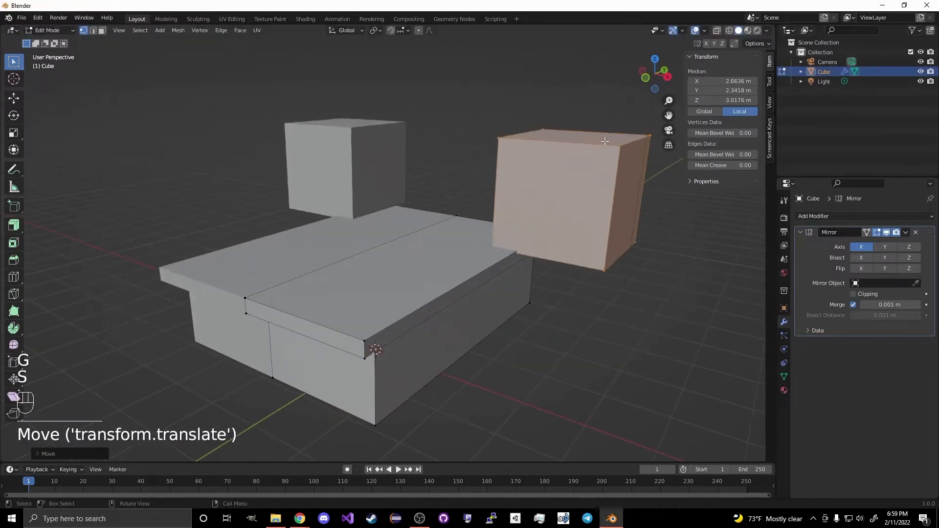
{"action": "key", "text": "s"}
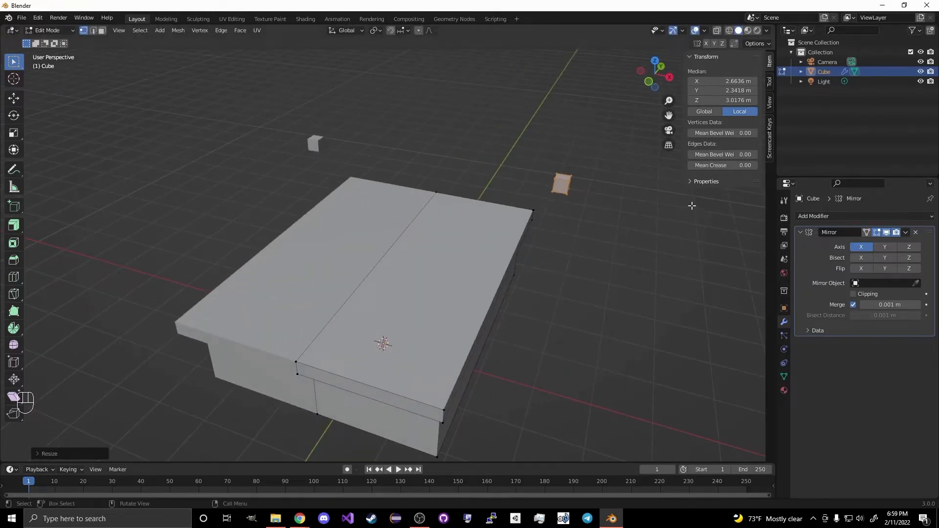
{"action": "key", "text": "g"}
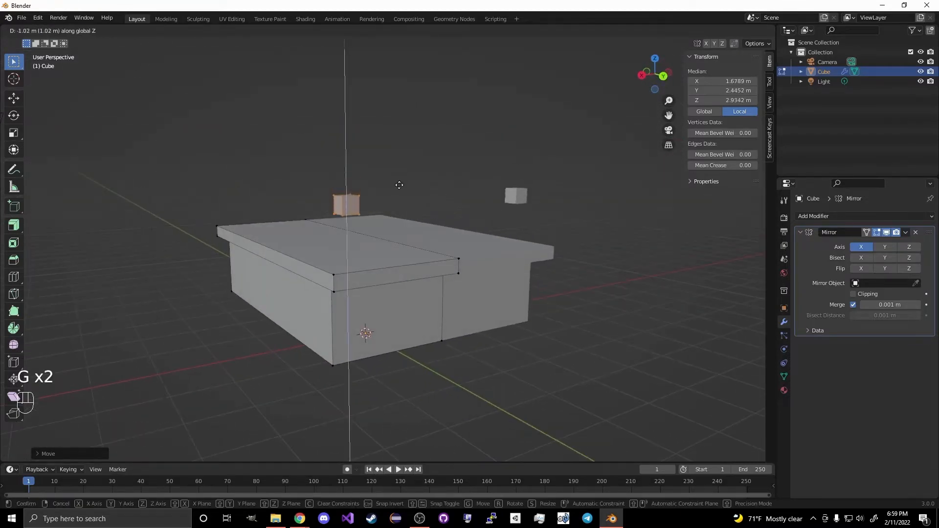
{"action": "mouse_move", "coordinate": [371, 224]}
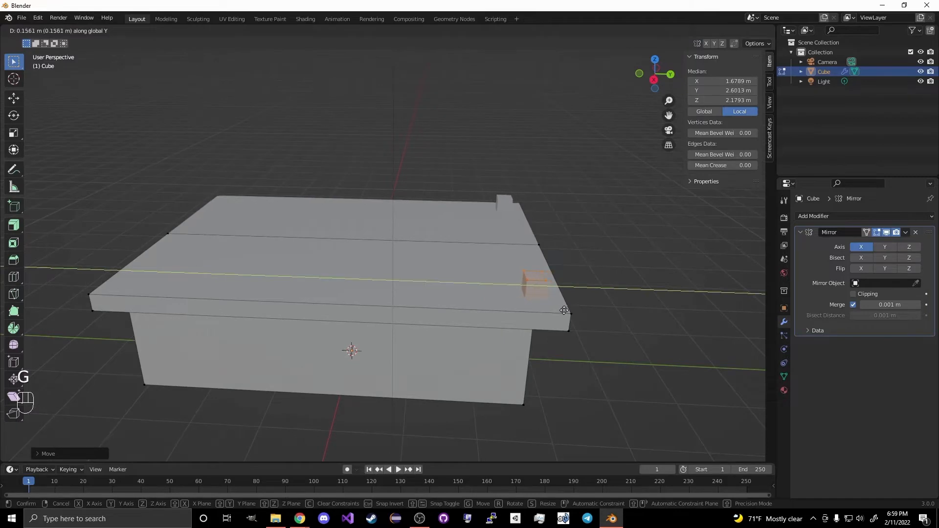
{"action": "key", "text": "x"}
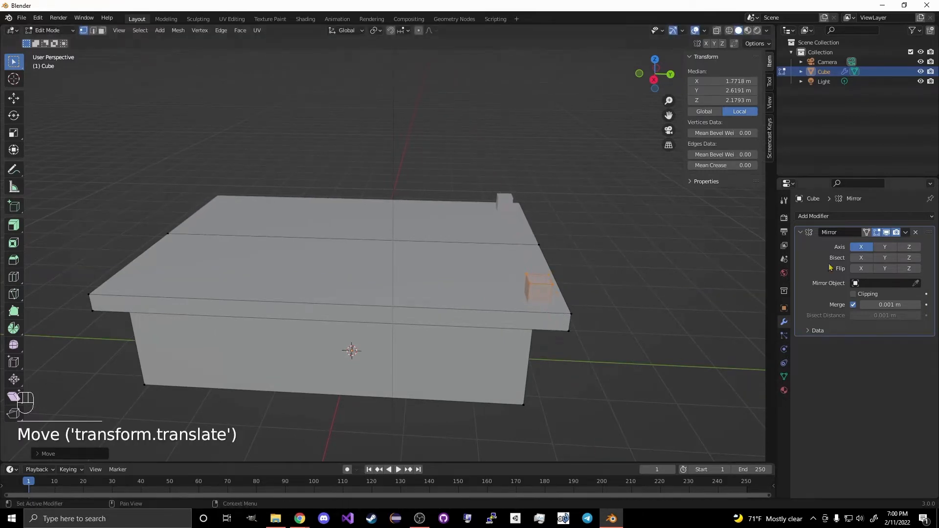
{"action": "left_click", "coordinate": [534, 293]}
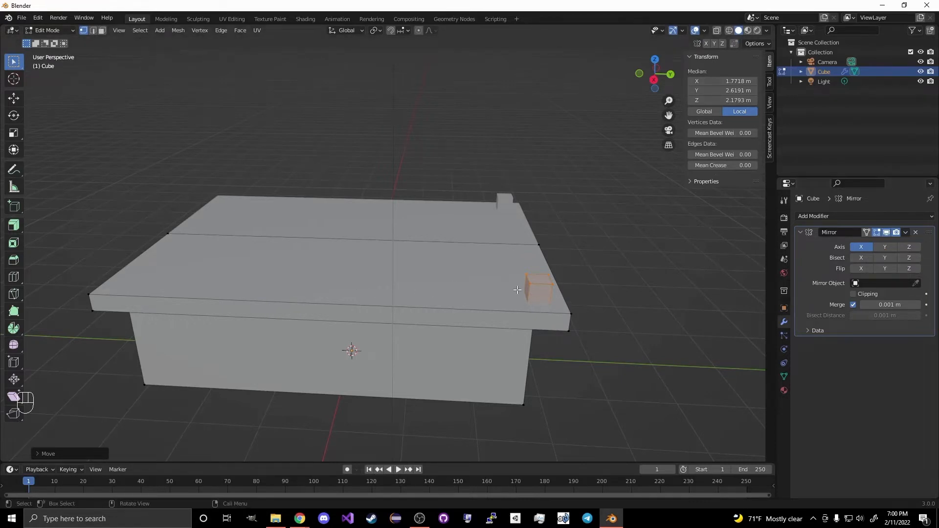
Step: Duplicate the block to the opposite corner and raise the block tops into tall posts
{"action": "key", "text": "shift+d"}
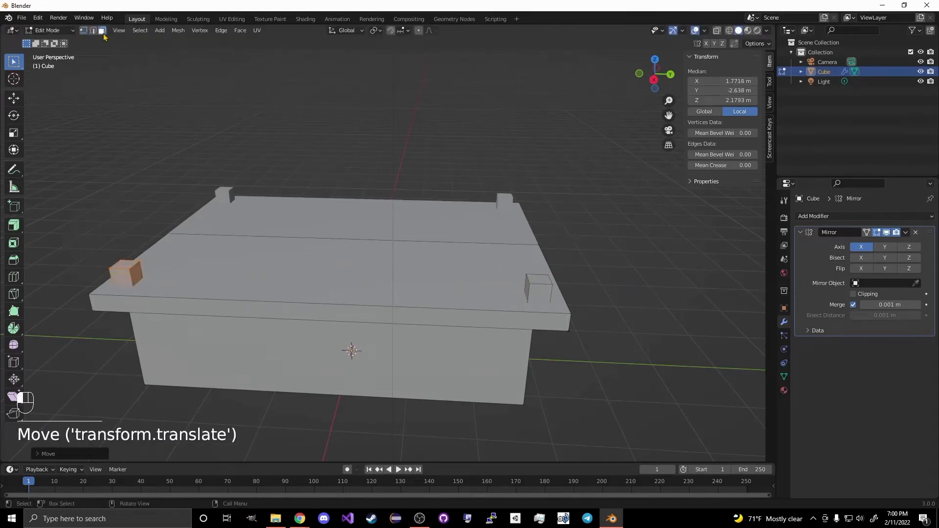
{"action": "left_click", "coordinate": [125, 273]}
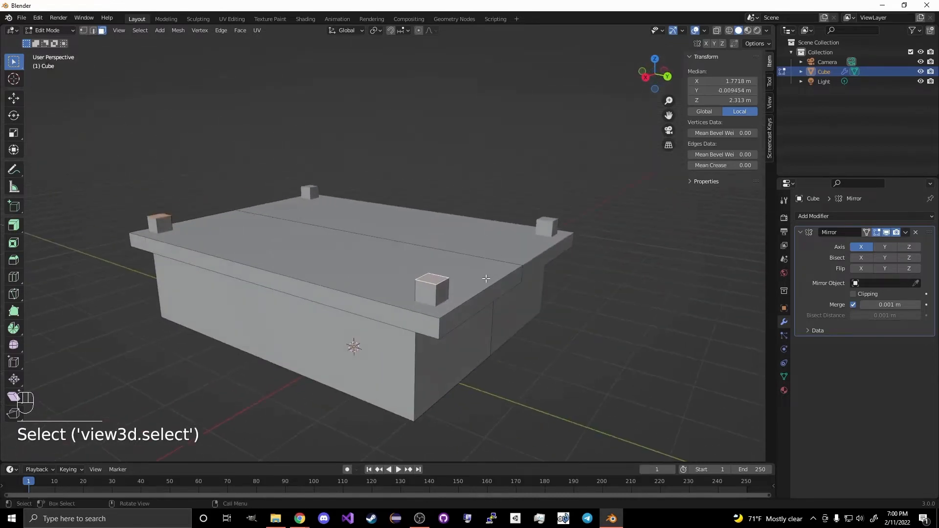
{"action": "key", "text": "g"}
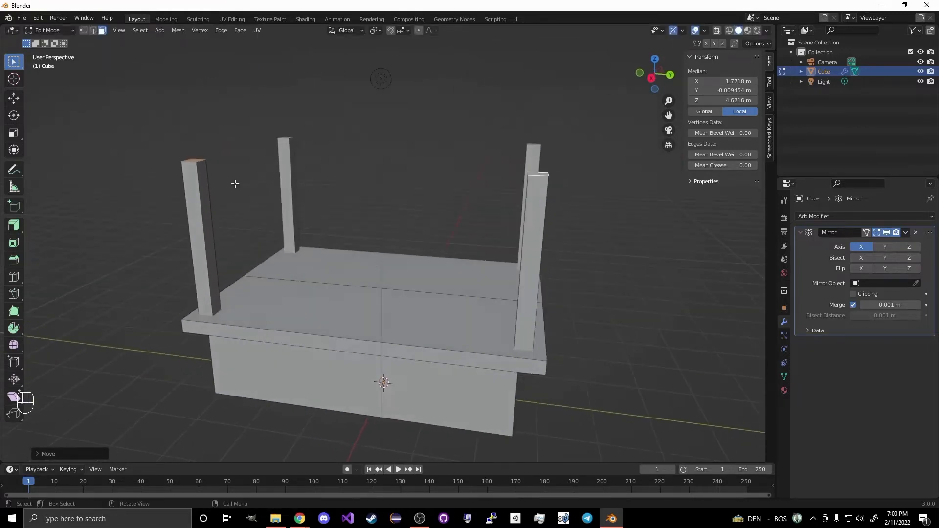
Step: Loop-cut the posts and move the new edge loop up along their height
{"action": "key", "text": "ctrl+r"}
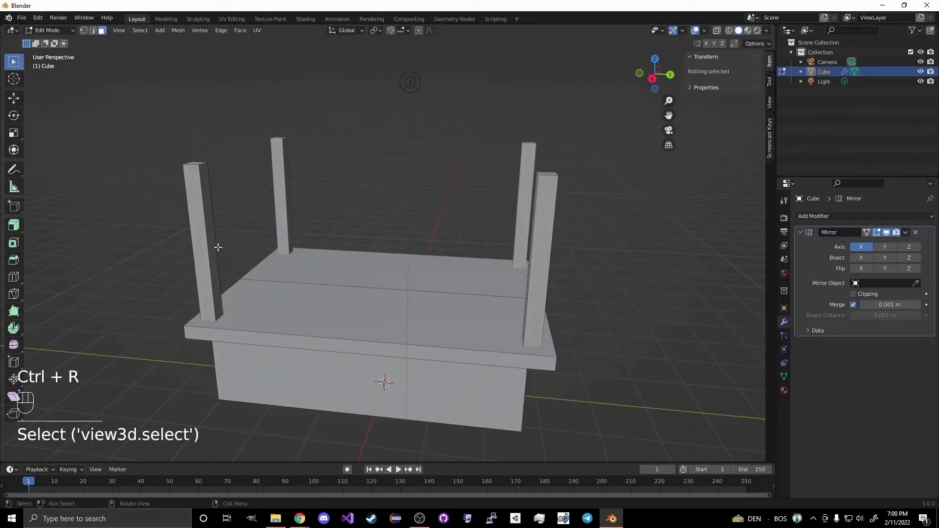
{"action": "key", "text": "ctrl+r"}
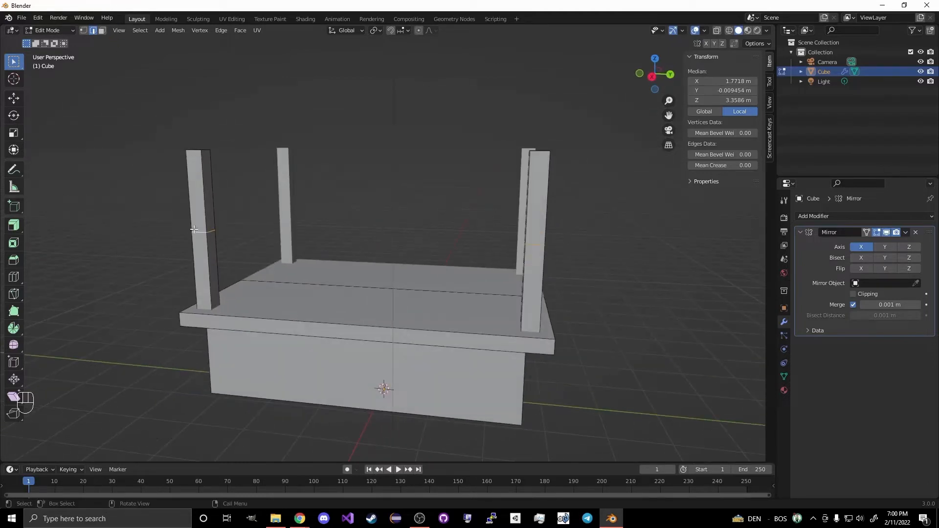
{"action": "mouse_move", "coordinate": [431, 264]}
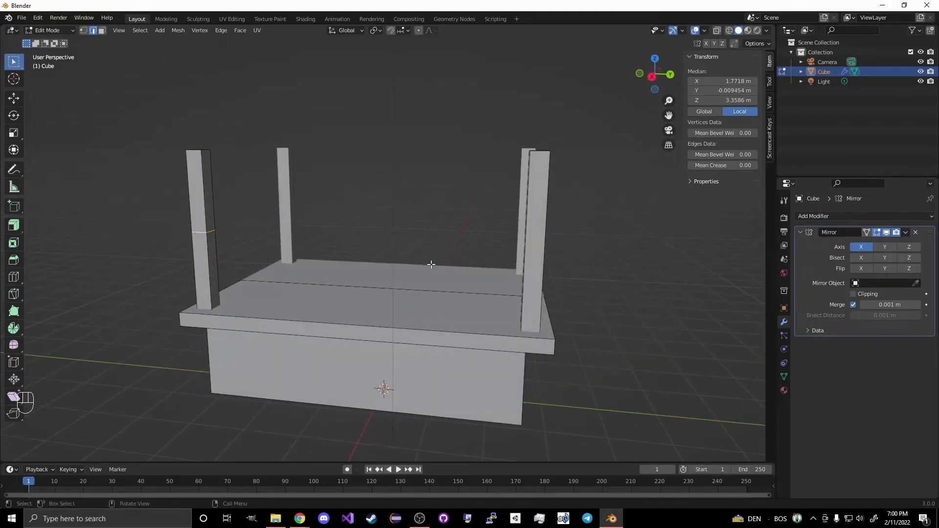
{"action": "key", "text": "g"}
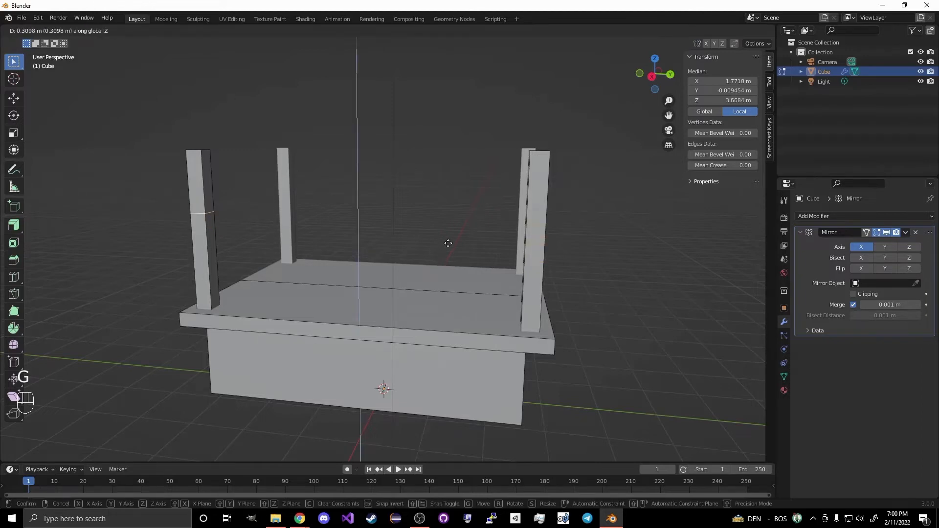
{"action": "left_click", "coordinate": [448, 243]}
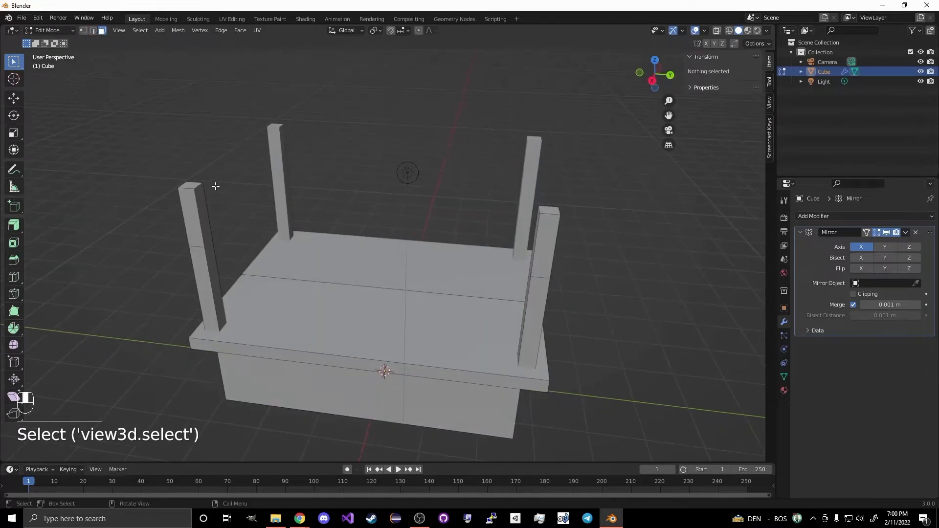
Step: Scale the post tops inward so they lean over the wagon bed
{"action": "left_click", "coordinate": [548, 211]}
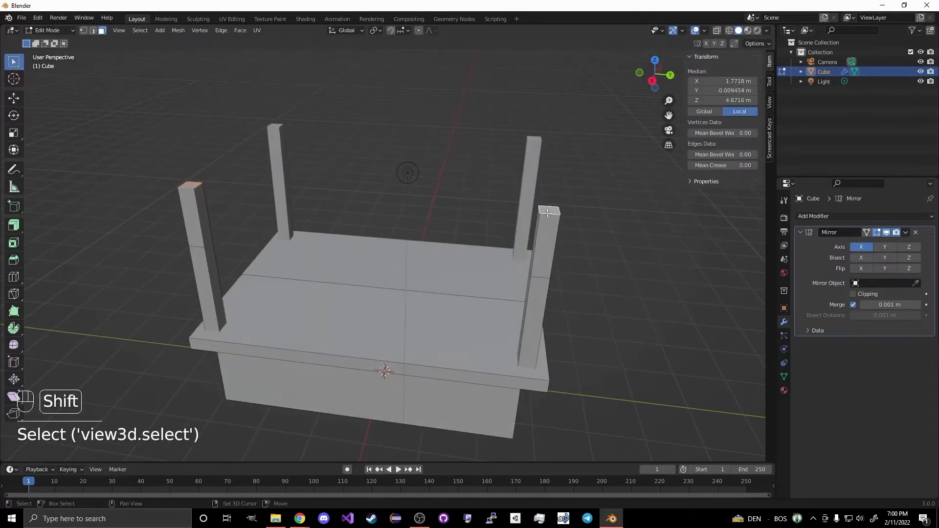
{"action": "key", "text": "s"}
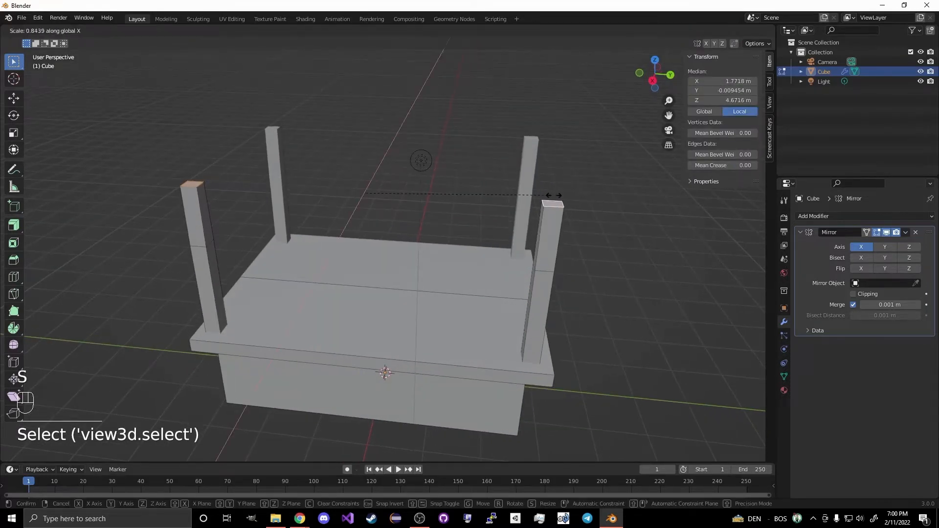
{"action": "key", "text": "y"}
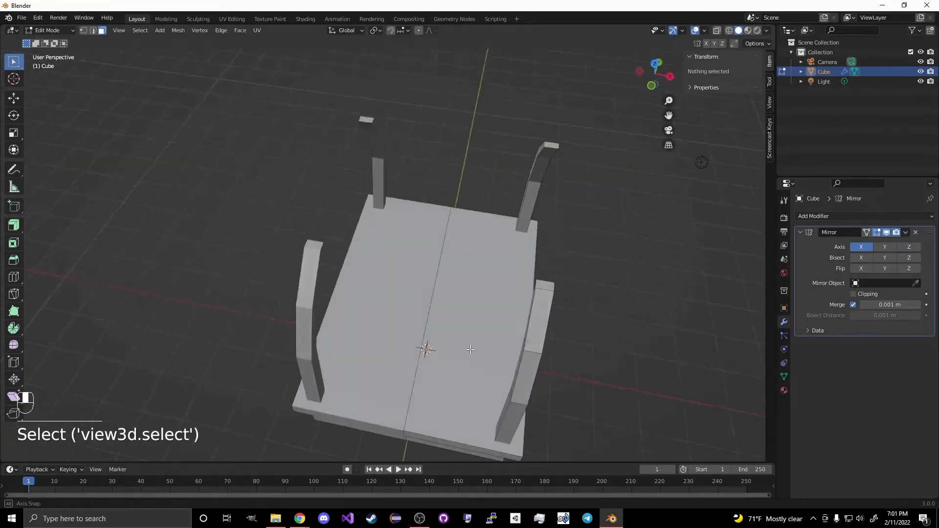
Step: Add a cube, resize it and position it above the curved posts as the roof start
{"action": "key", "text": "shift+a"}
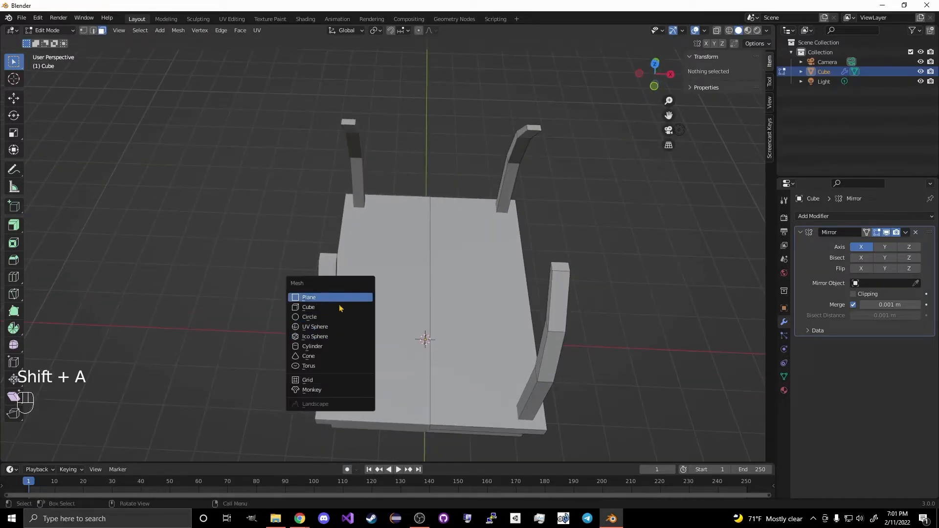
{"action": "left_click", "coordinate": [308, 307]}
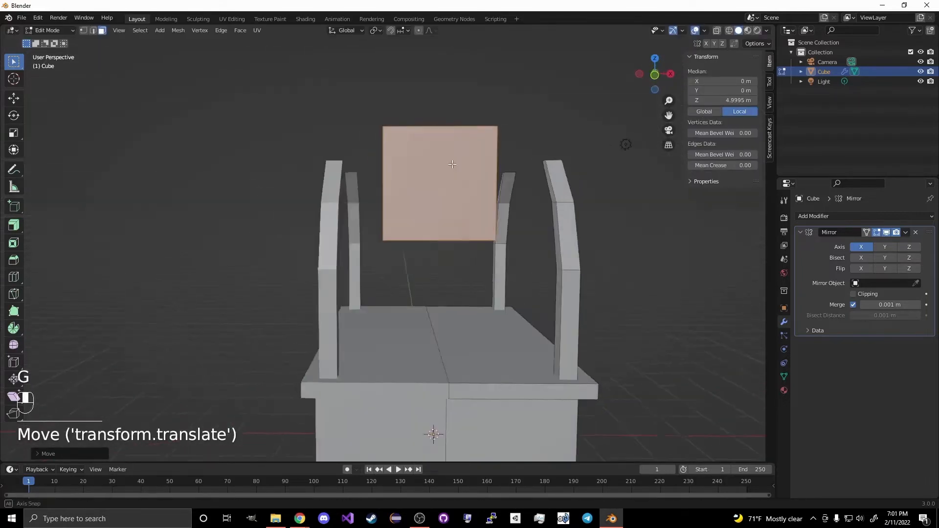
{"action": "key", "text": "s"}
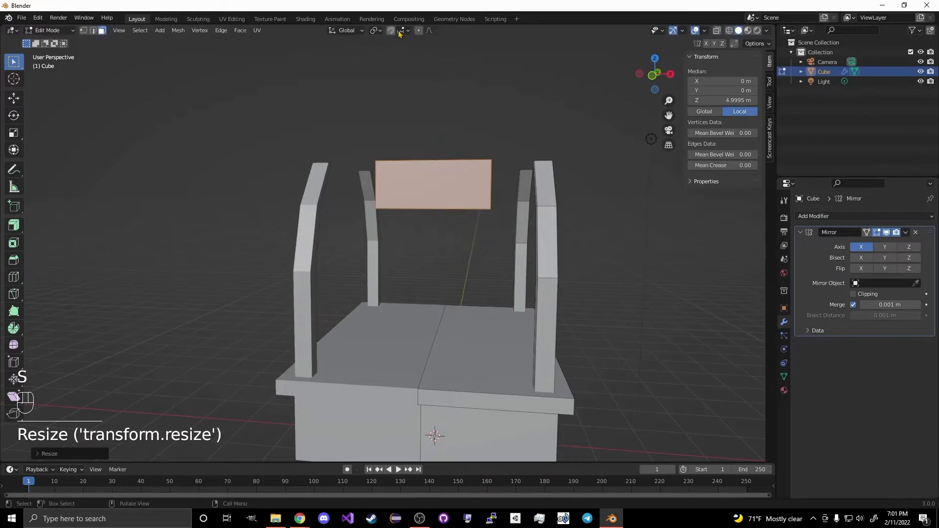
{"action": "key", "text": "g"}
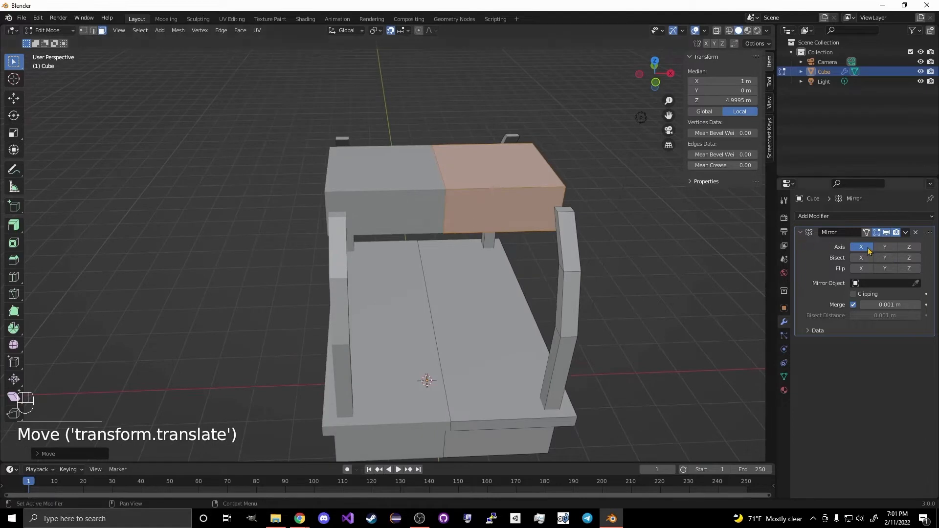
{"action": "key", "text": "Tab"}
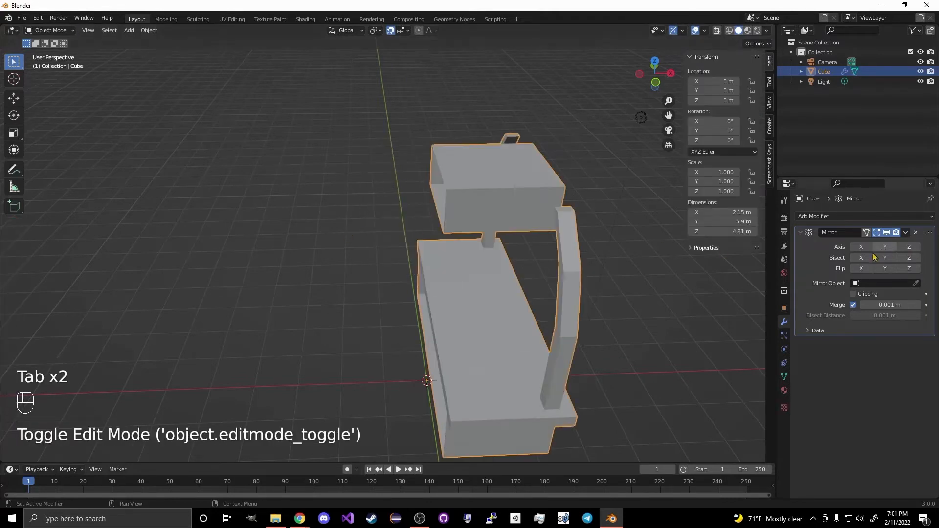
{"action": "key", "text": "Tab"}
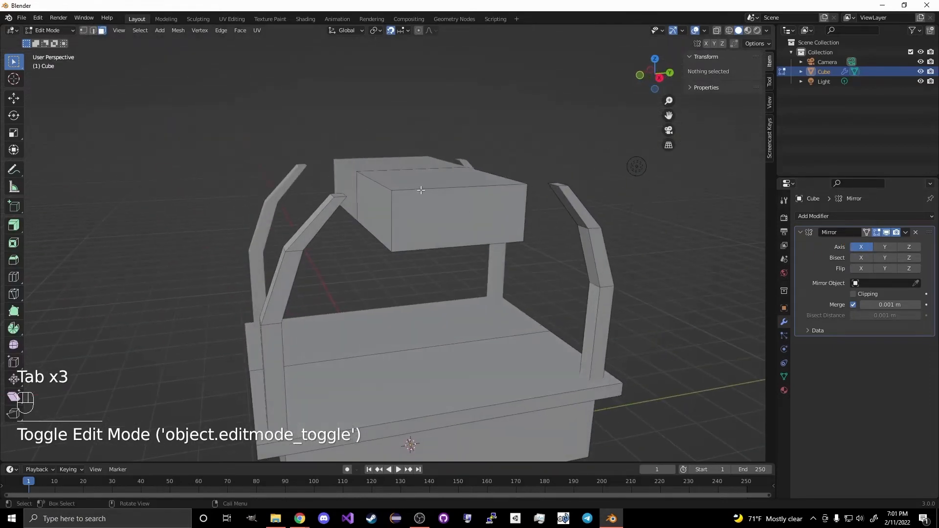
Step: Stretch the selected block into a long thin slab and set it across the post tops
{"action": "key", "text": "l"}
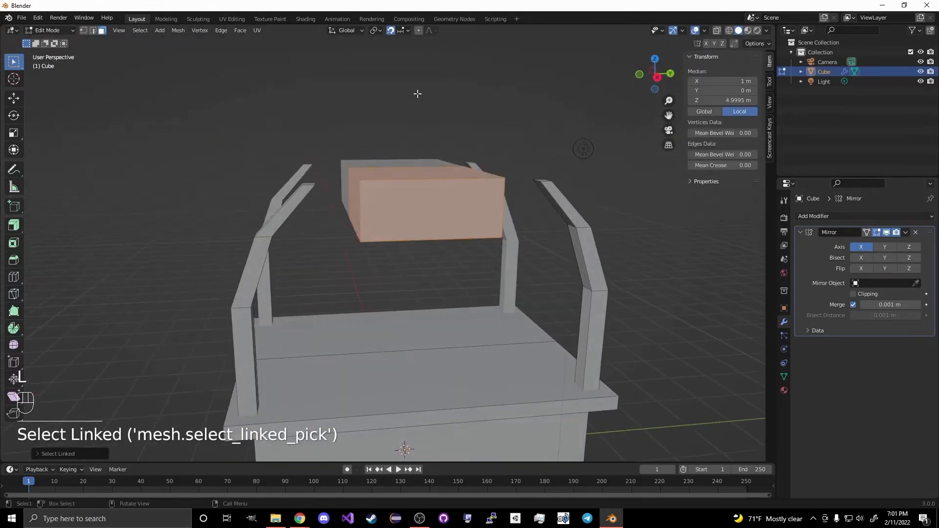
{"action": "key", "text": "s"}
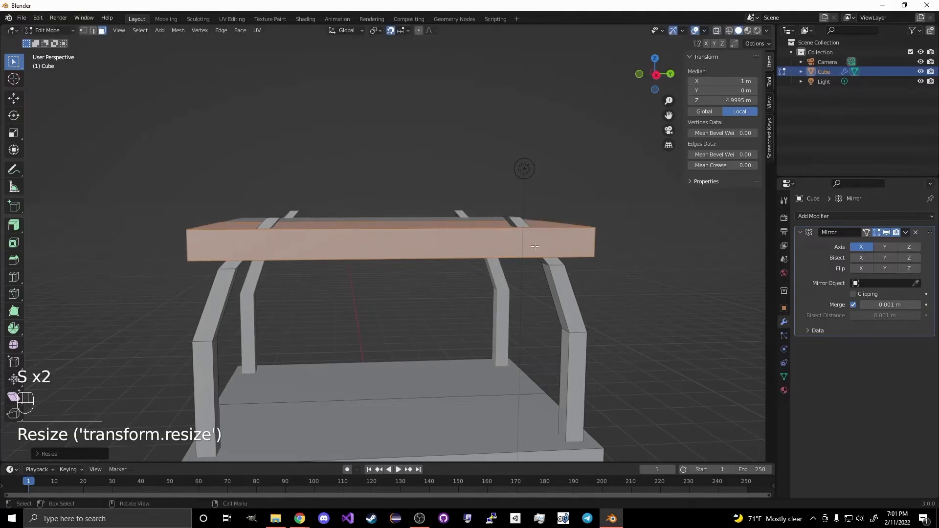
{"action": "key", "text": "g"}
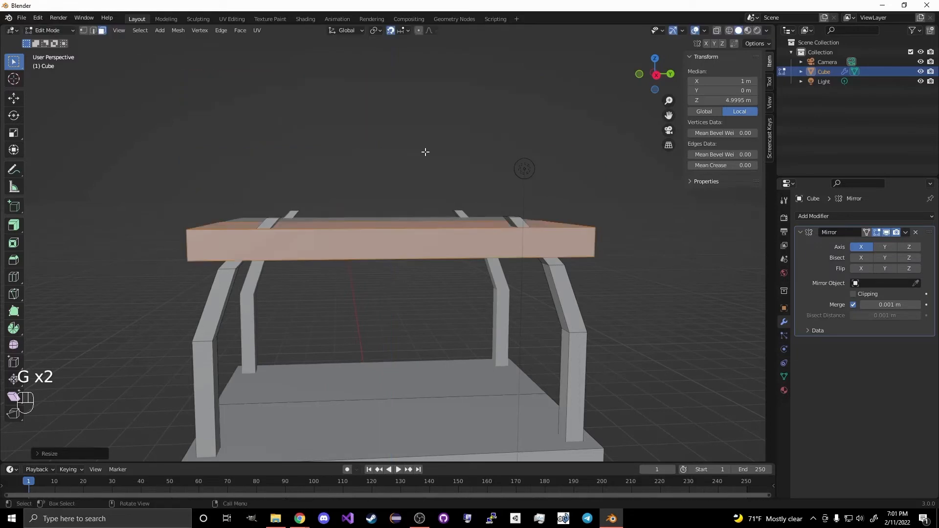
{"action": "key", "text": "g"}
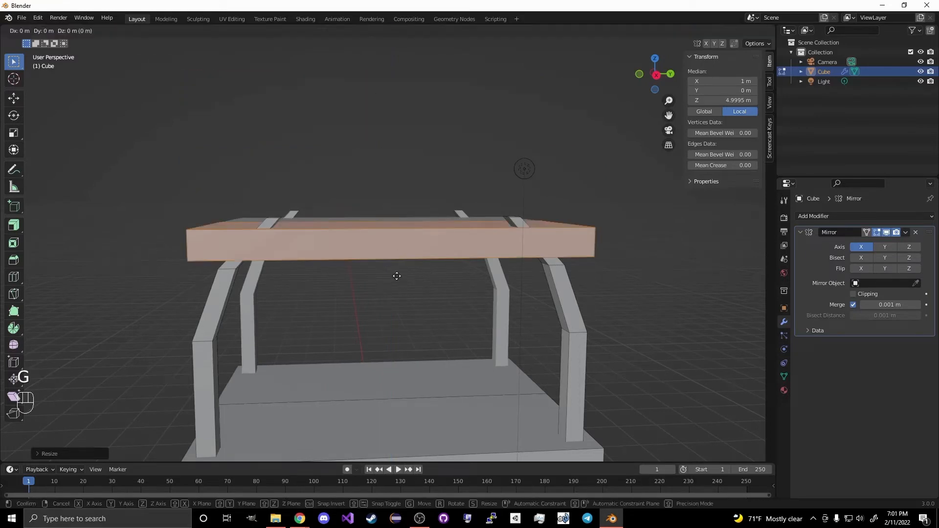
{"action": "mouse_move", "coordinate": [433, 215]}
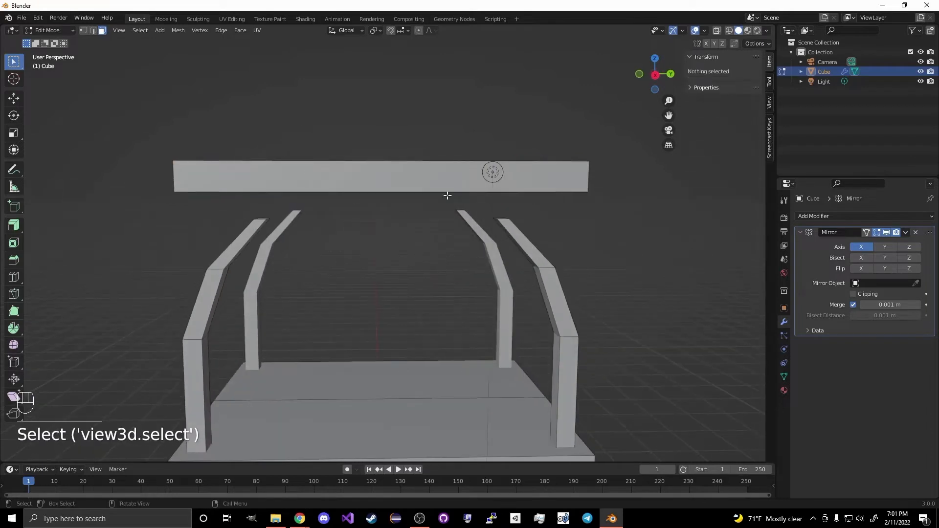
Step: Cut the roof slab into several sections and lower both end sections
{"action": "key", "text": "ctrl+r"}
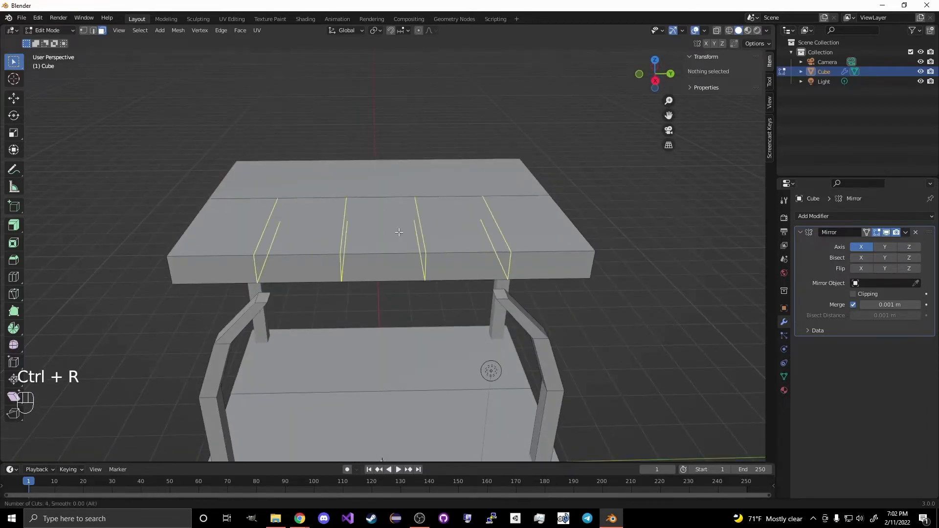
{"action": "scroll", "scroll_direction": "up", "scroll_amount": 3}
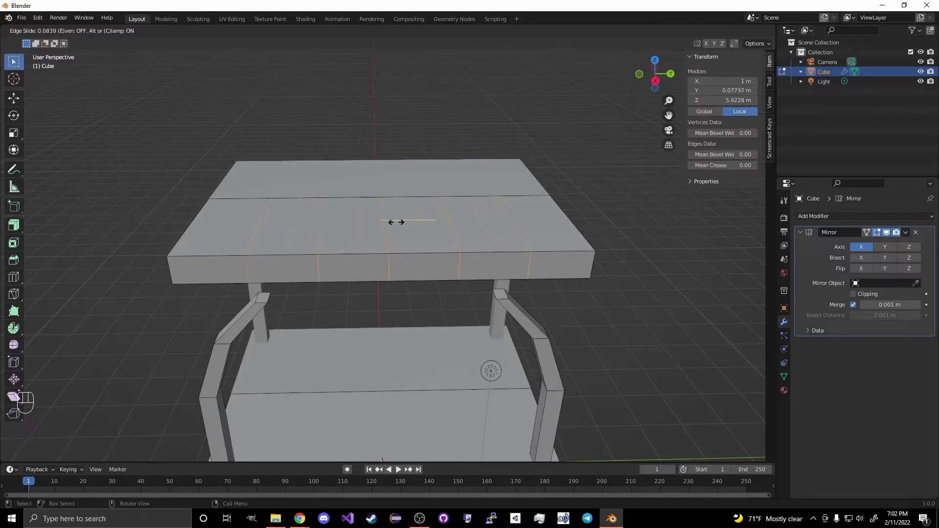
{"action": "left_click", "coordinate": [396, 222]}
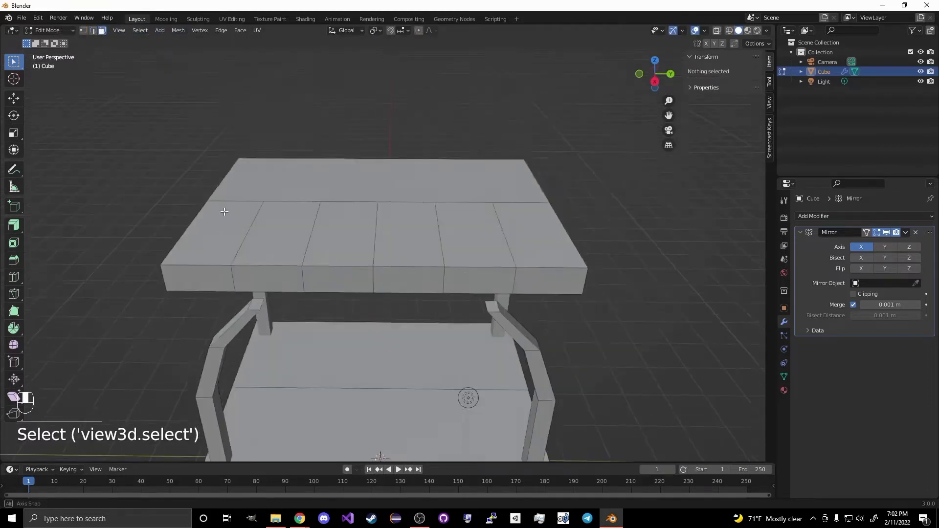
{"action": "left_click", "coordinate": [214, 265]}
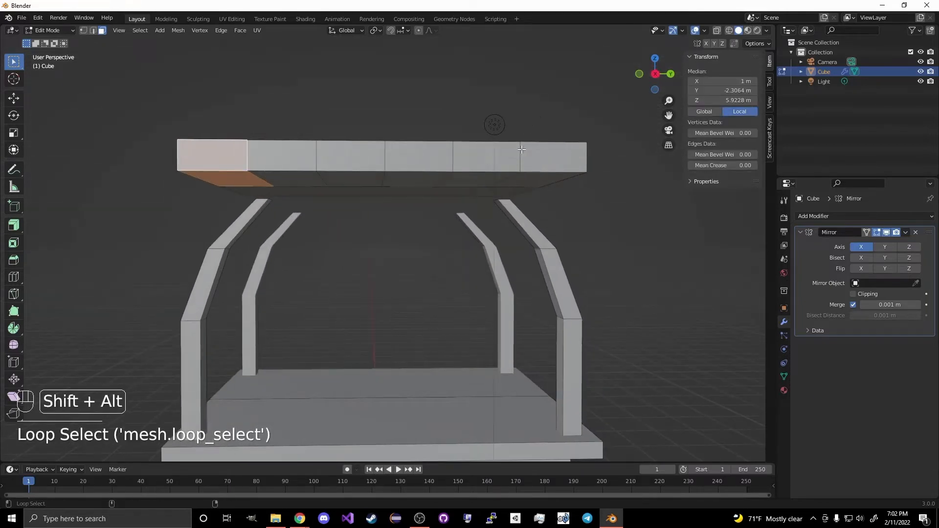
{"action": "left_click", "coordinate": [551, 157]}
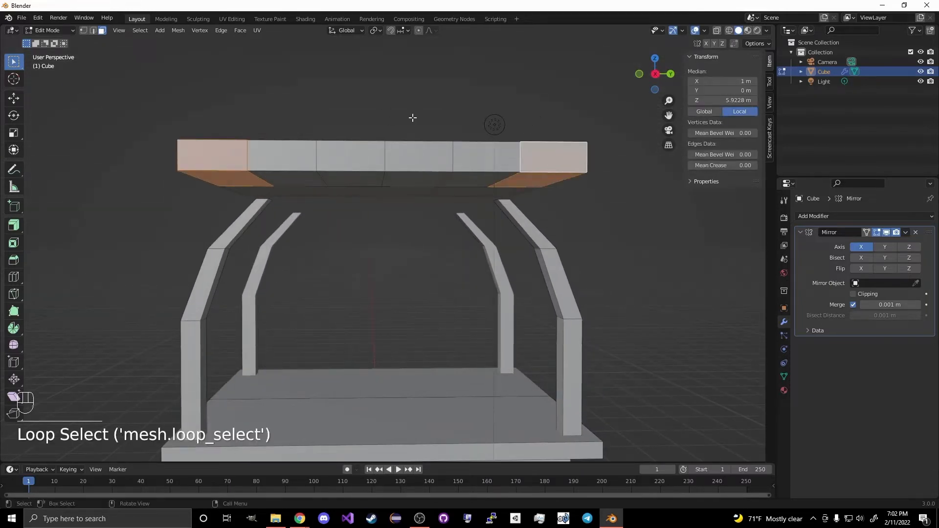
{"action": "key", "text": "g"}
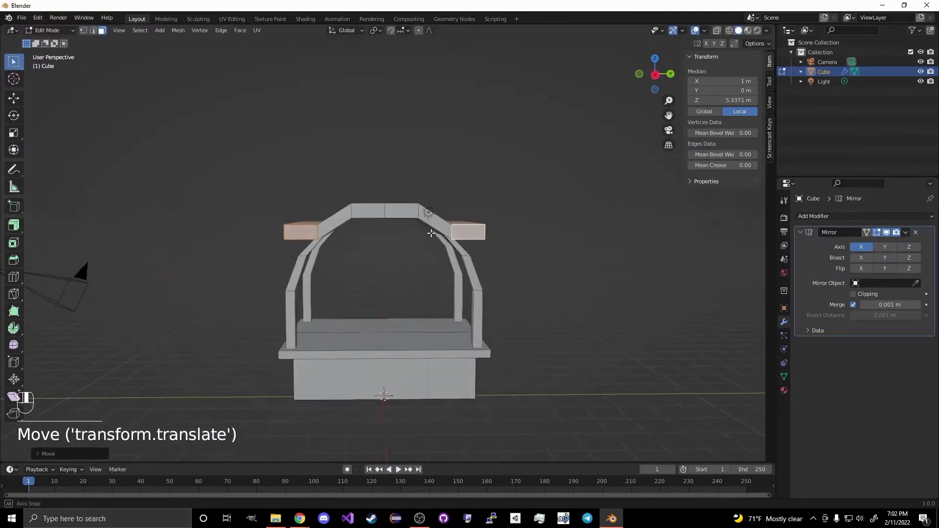
{"action": "key", "text": "r"}
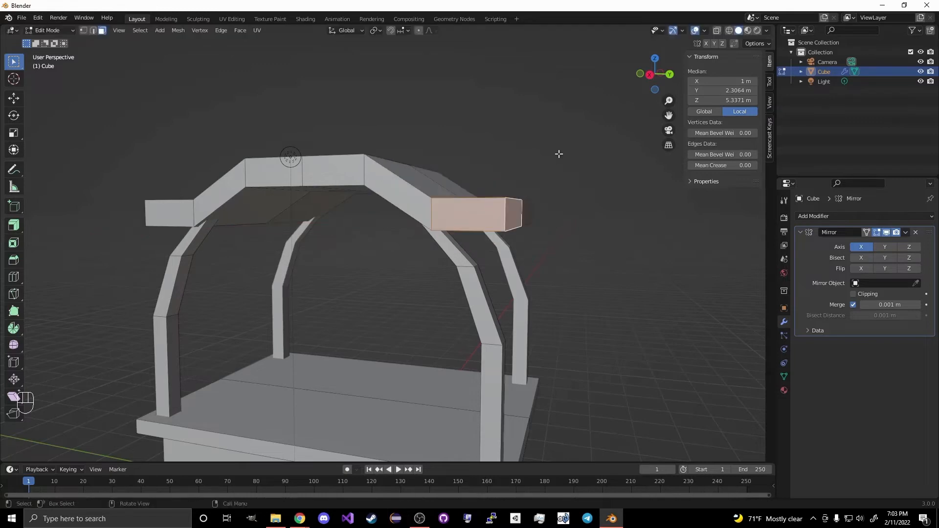
Step: Tilt each roof end downward so the slab forms an arch
{"action": "key", "text": "r"}
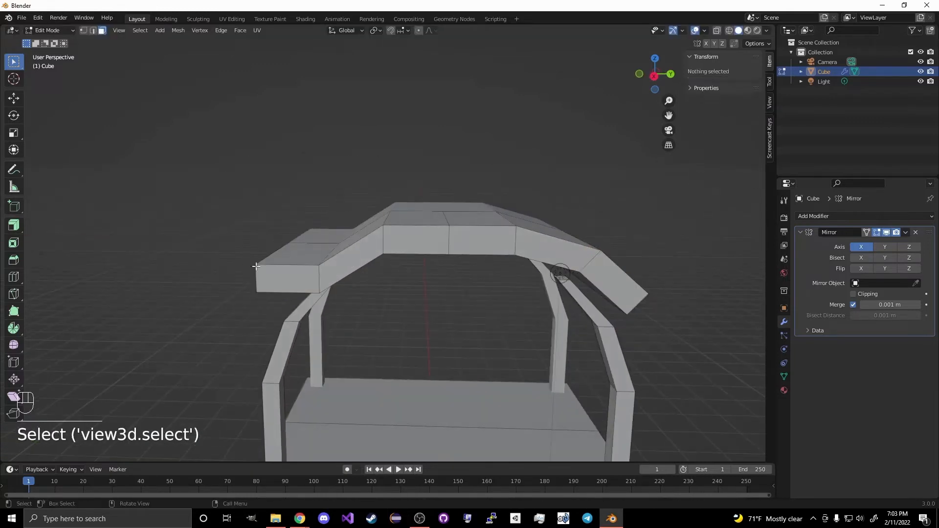
{"action": "key", "text": "r"}
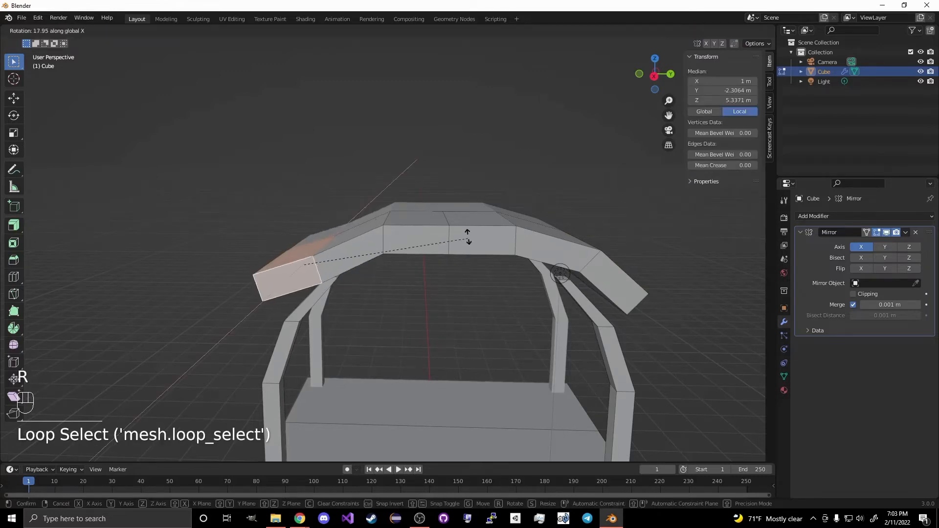
{"action": "left_click", "coordinate": [539, 249]}
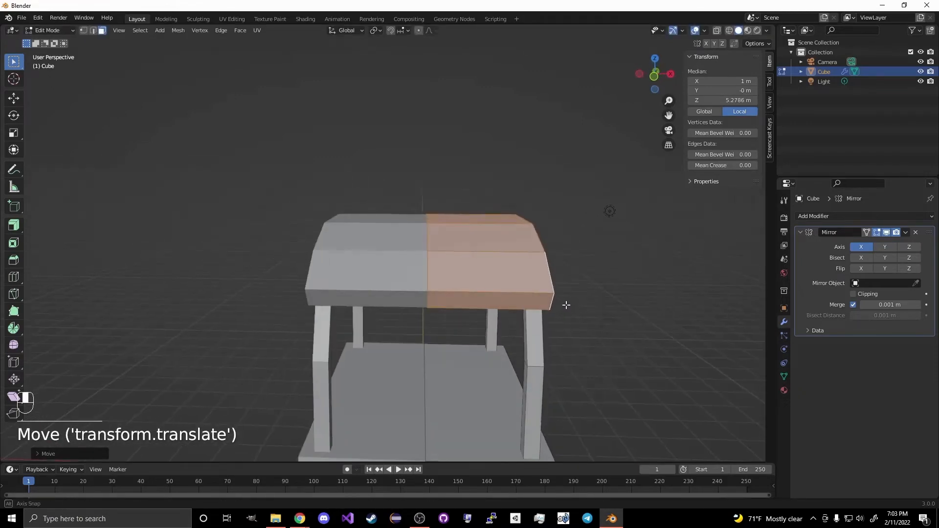
Step: Select a loop across the roof centre and tilt it to round out the arched canopy
{"action": "left_click", "coordinate": [495, 259]}
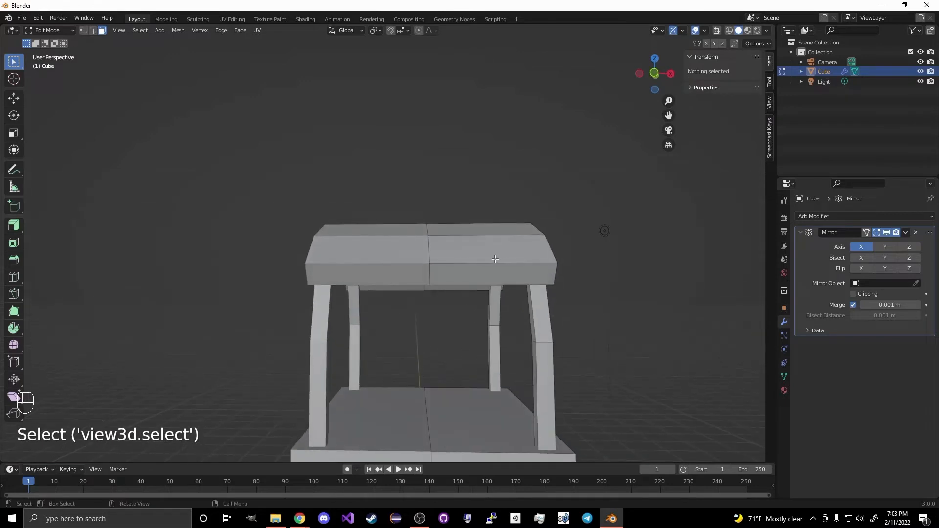
{"action": "key", "text": "ctrl+r"}
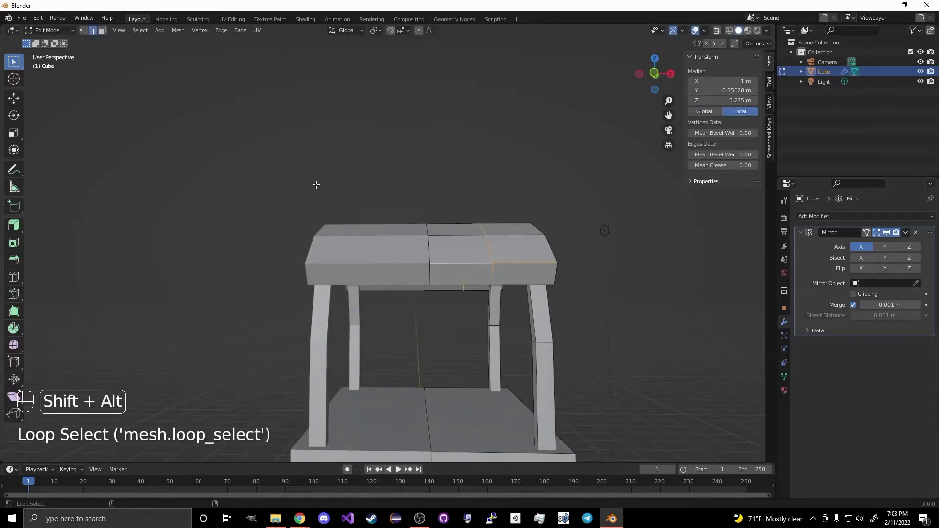
{"action": "left_click", "coordinate": [450, 265]}
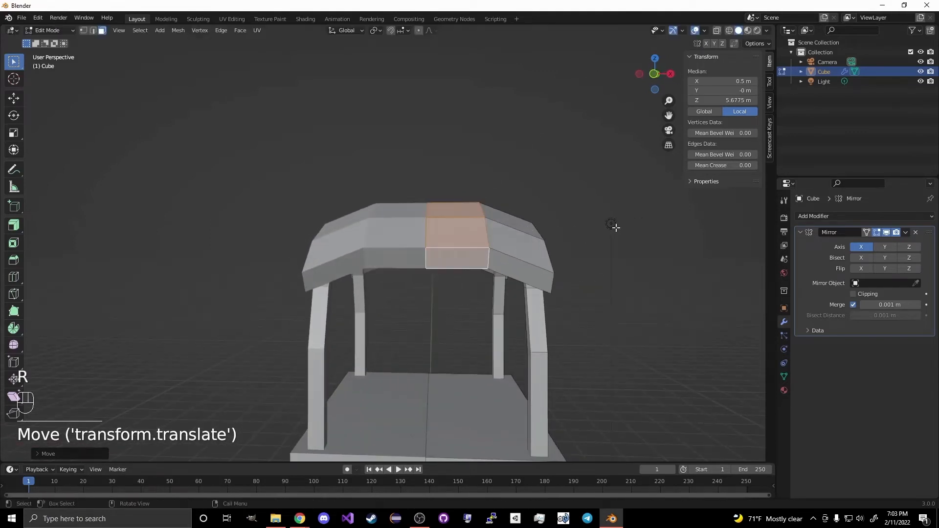
{"action": "key", "text": "r"}
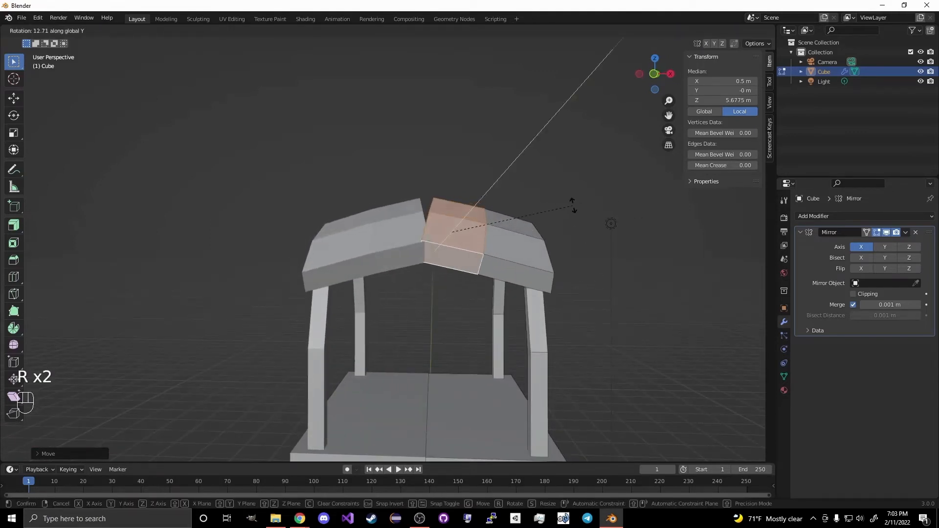
{"action": "mouse_move", "coordinate": [587, 195]}
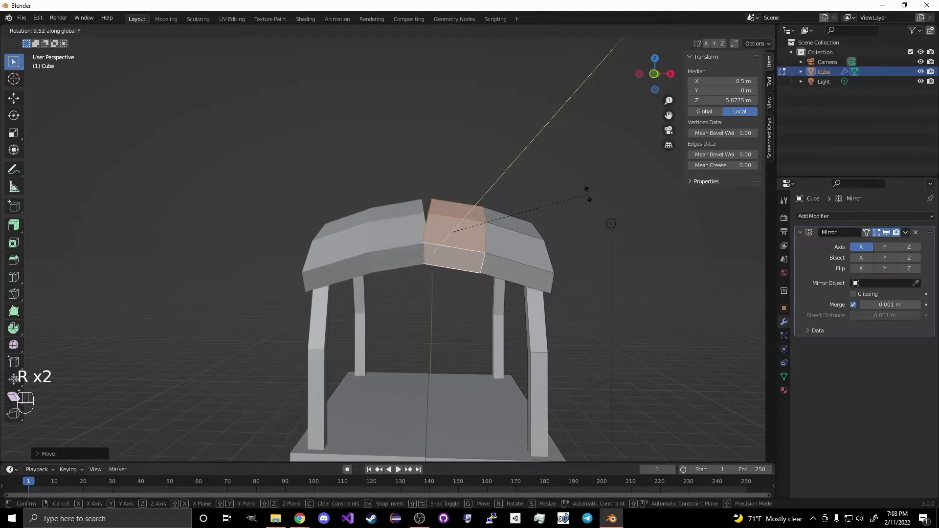
{"action": "left_click", "coordinate": [358, 167]}
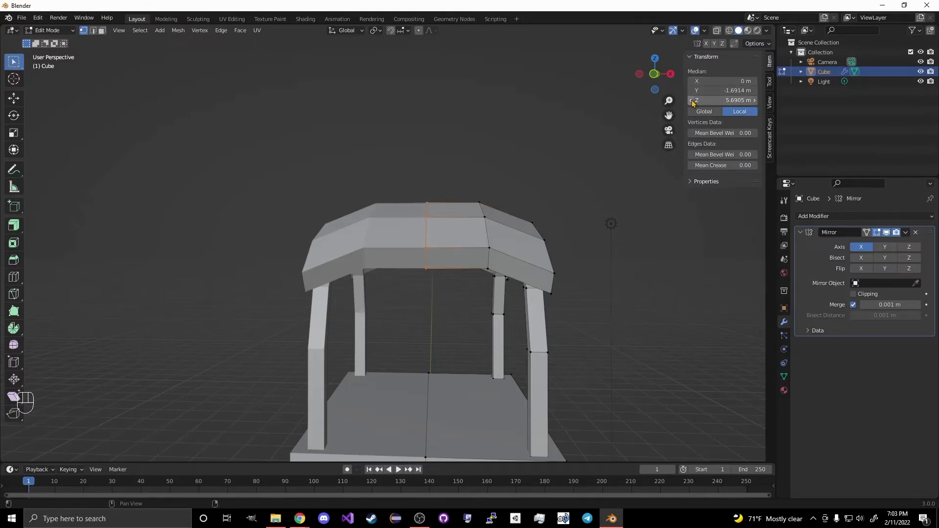
{"action": "left_click", "coordinate": [443, 260]}
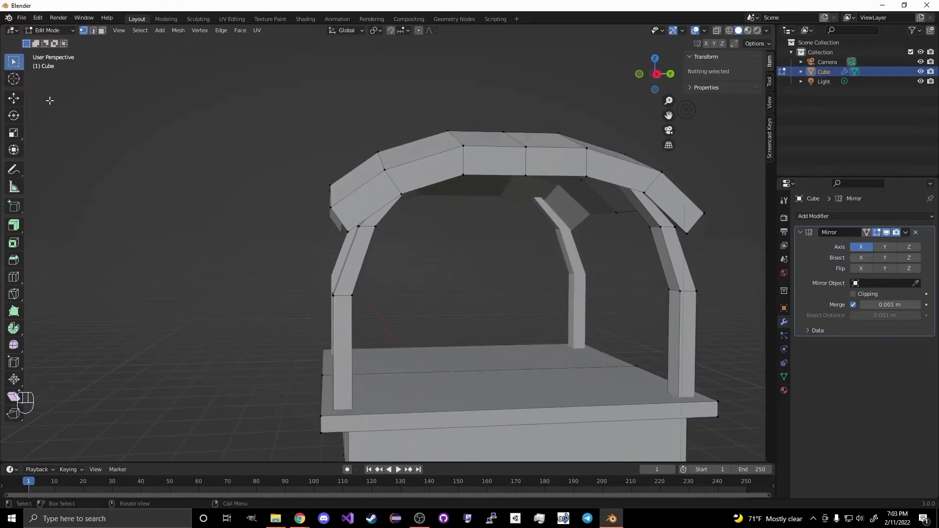
Step: Loop-cut the posts with Ctrl+R, extrude a horizontal rail between two posts, and return to solid view
{"action": "key", "text": "ctrl+r"}
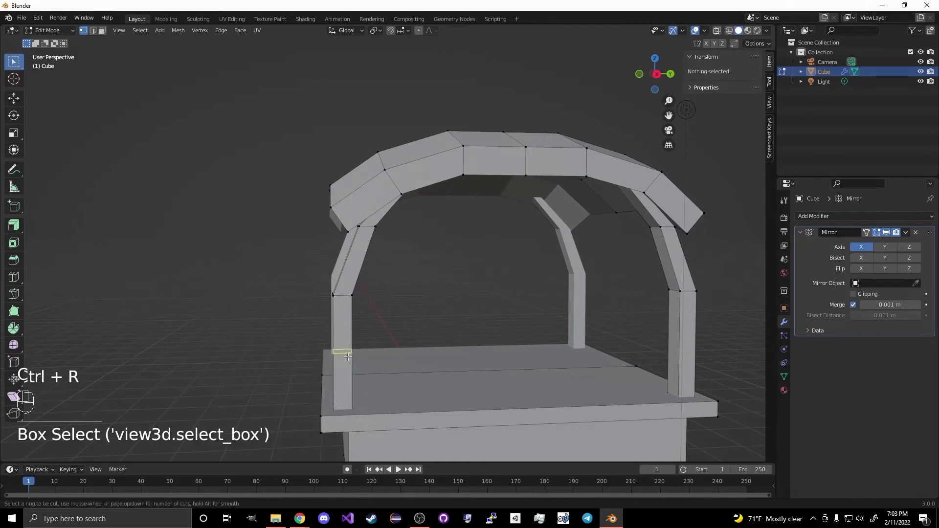
{"action": "mouse_move", "coordinate": [673, 352]}
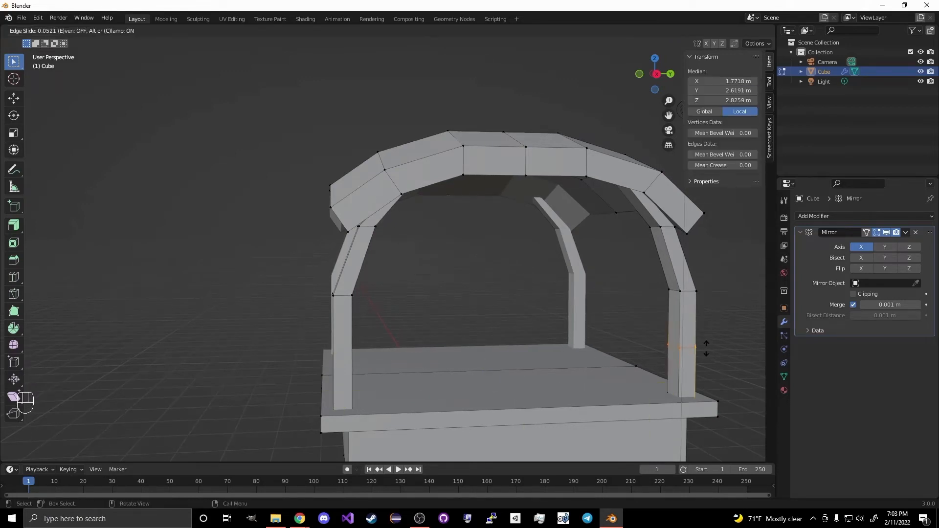
{"action": "key", "text": "ctrl+r"}
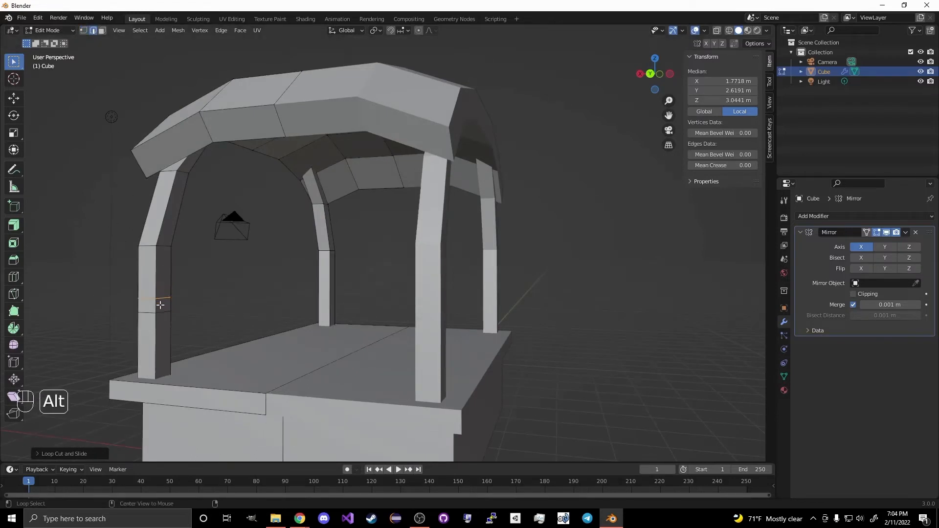
{"action": "left_click", "coordinate": [156, 311]}
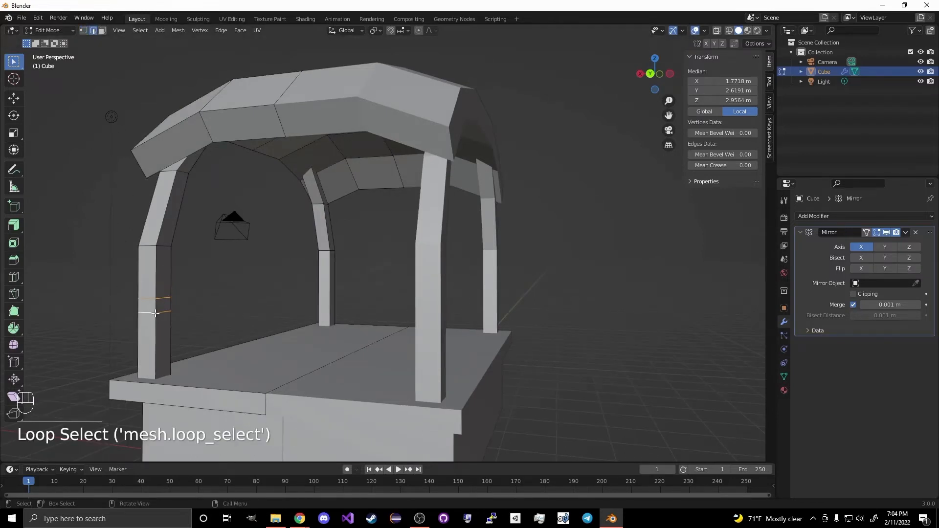
{"action": "key", "text": "g"}
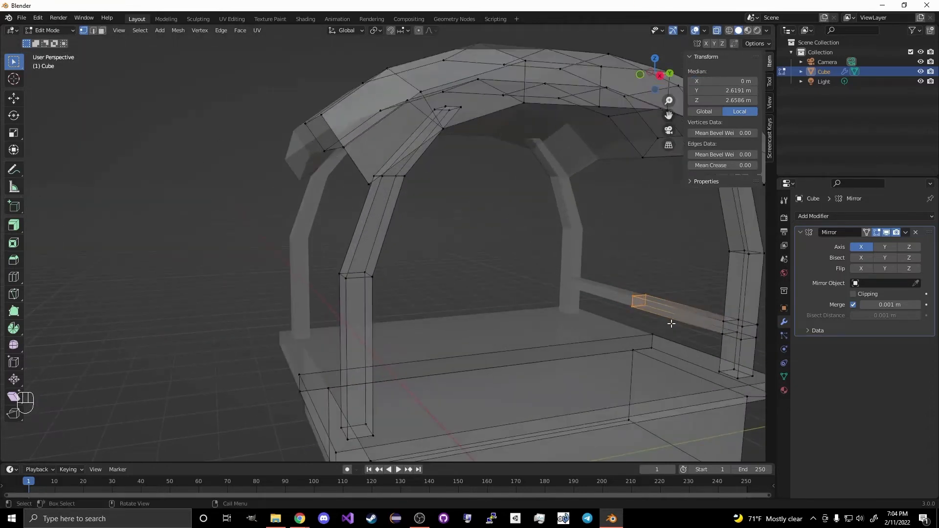
{"action": "mouse_move", "coordinate": [544, 261]}
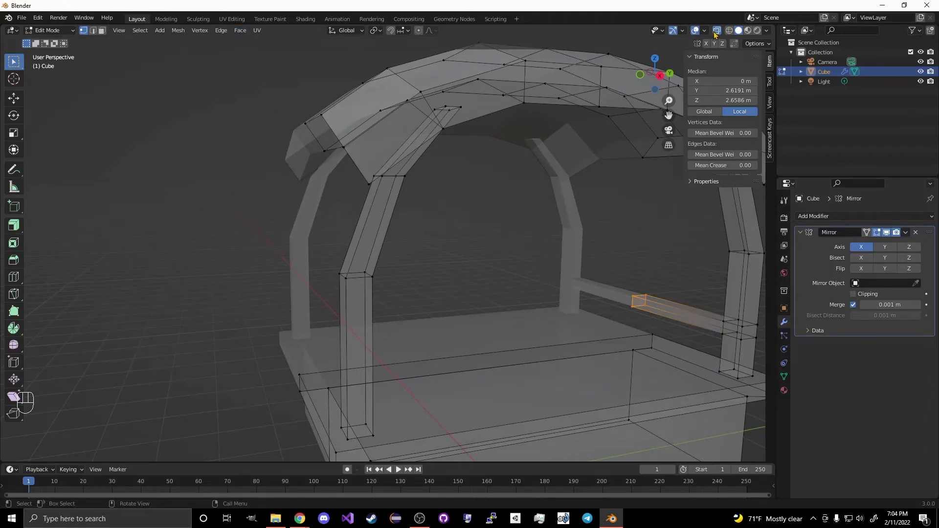
{"action": "left_click", "coordinate": [580, 281]}
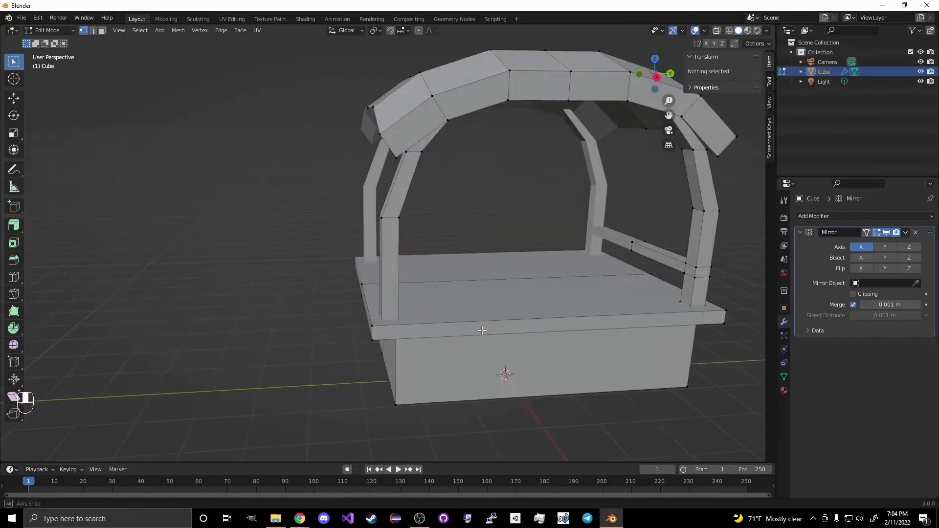
Step: Add a torus mesh and move it out beside the wagon body as a wheel blank
{"action": "key", "text": "shift+a"}
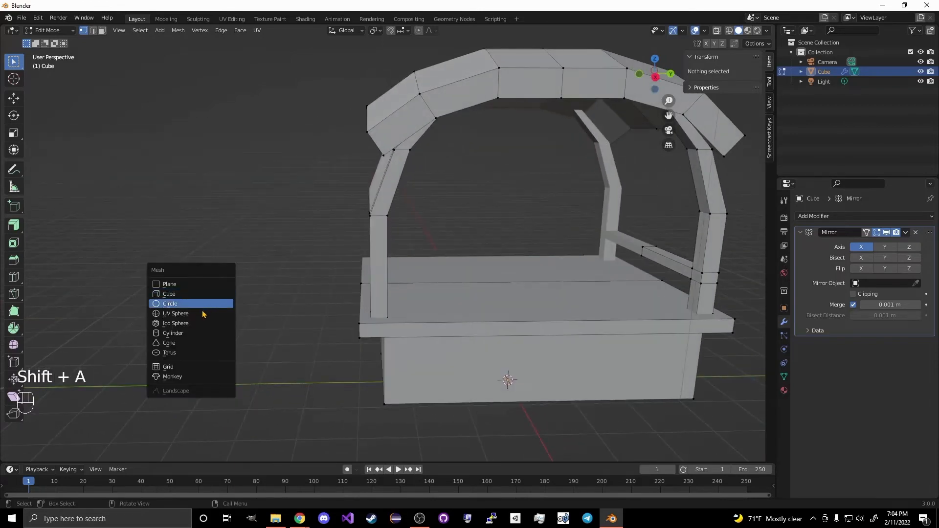
{"action": "left_click", "coordinate": [170, 353]}
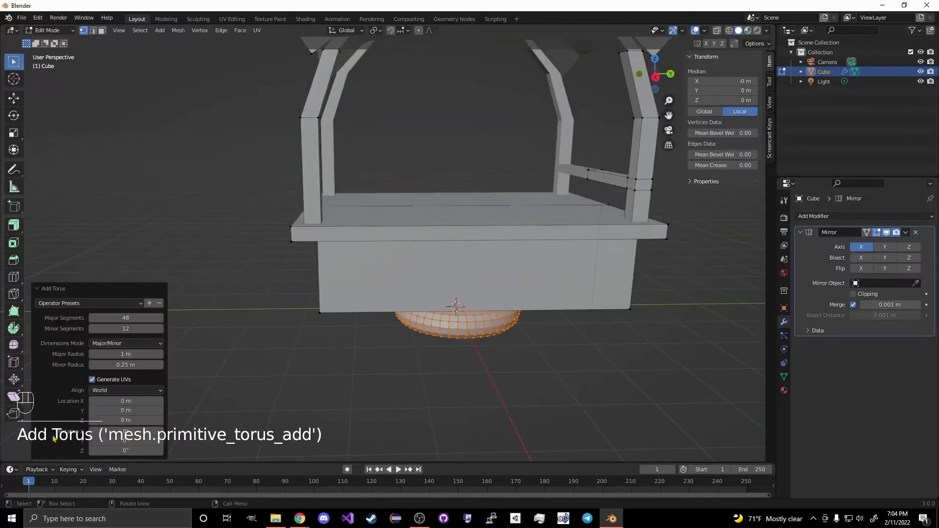
{"action": "double_click", "coordinate": [125, 317]}
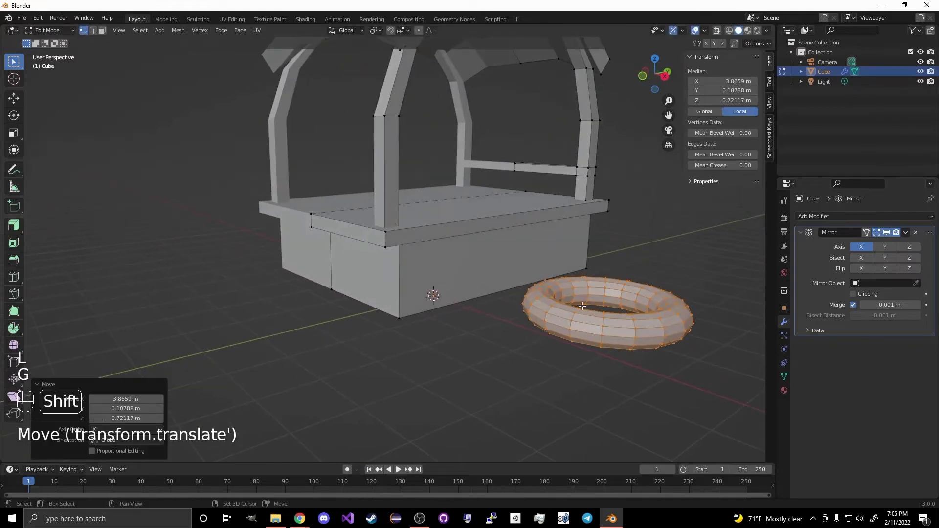
Step: Position the torus against the wagon body, resize its inner ring, and stand it upright as a wheel
{"action": "key", "text": "s"}
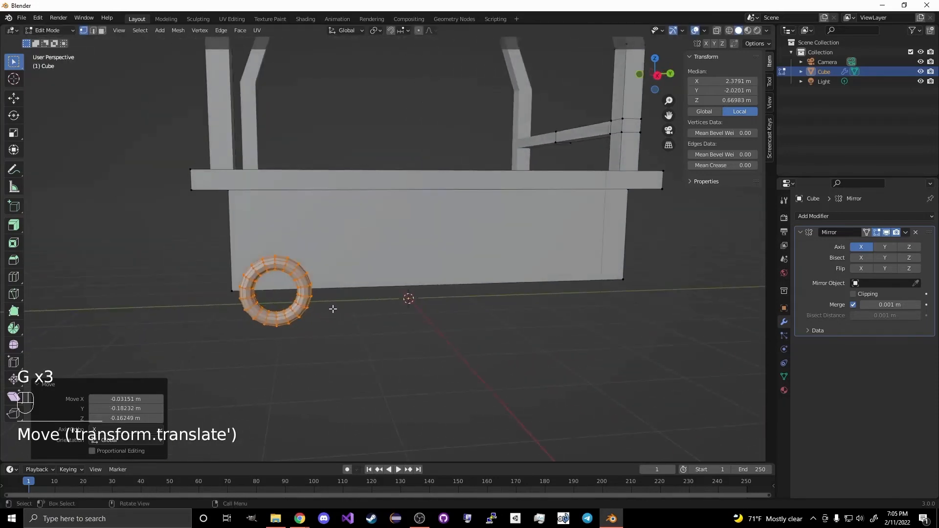
{"action": "left_click", "coordinate": [246, 340]}
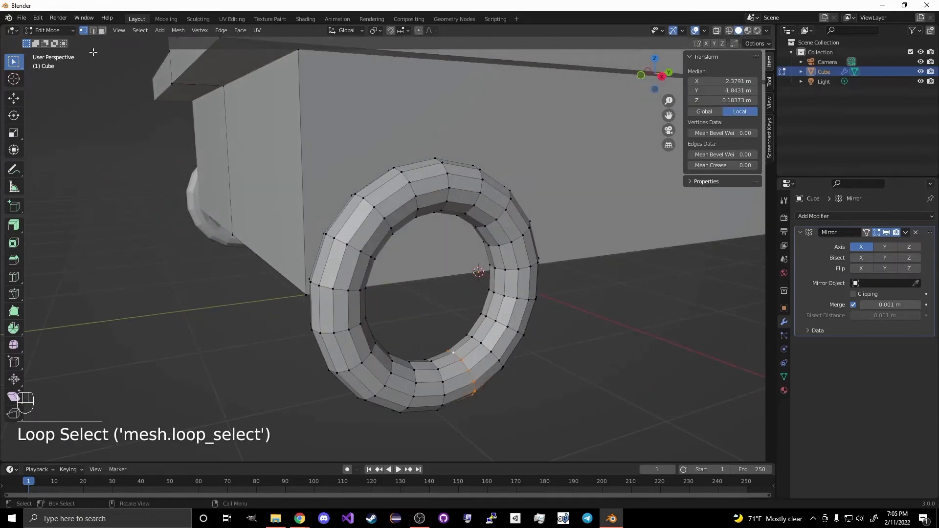
{"action": "left_click", "coordinate": [452, 352]}
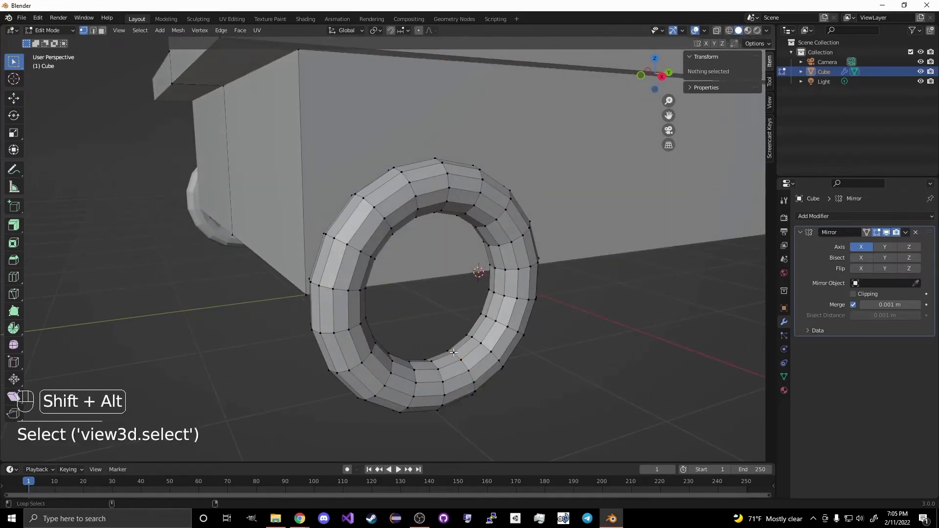
{"action": "left_click", "coordinate": [454, 352]}
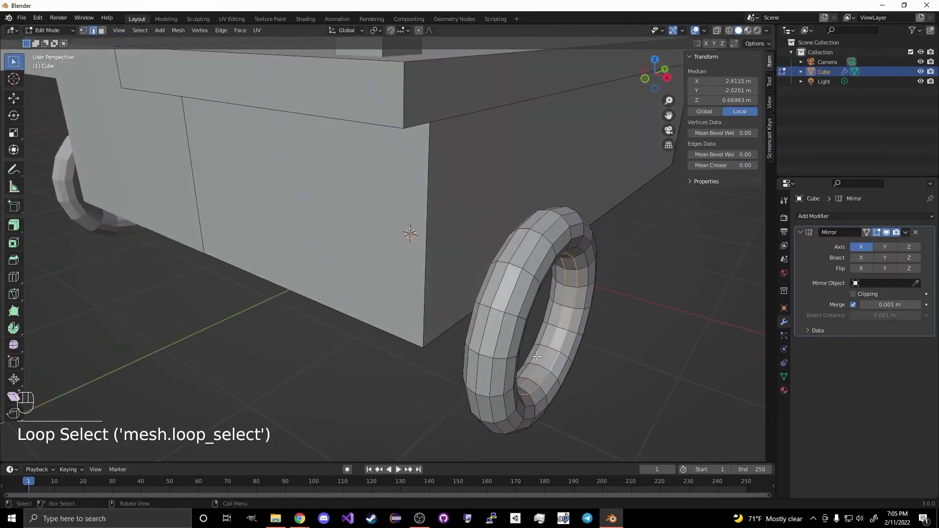
{"action": "key", "text": "s"}
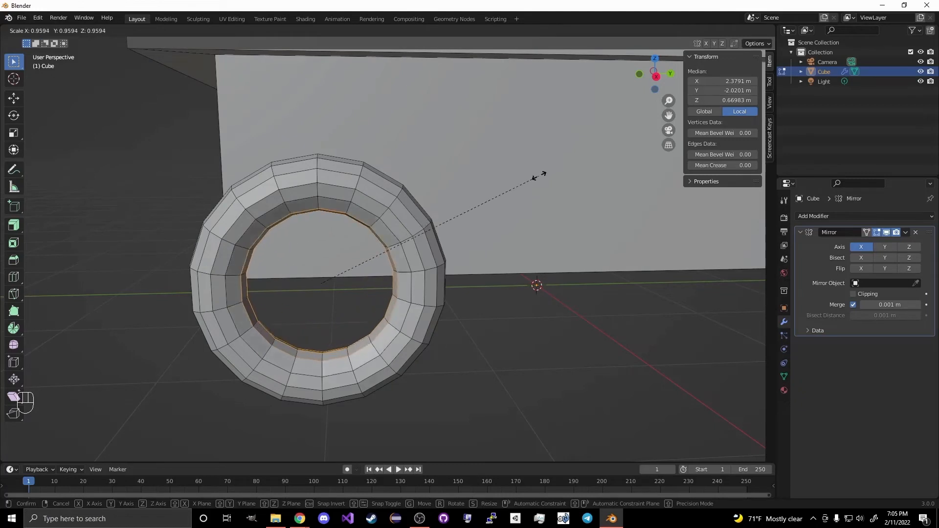
{"action": "mouse_move", "coordinate": [515, 210]}
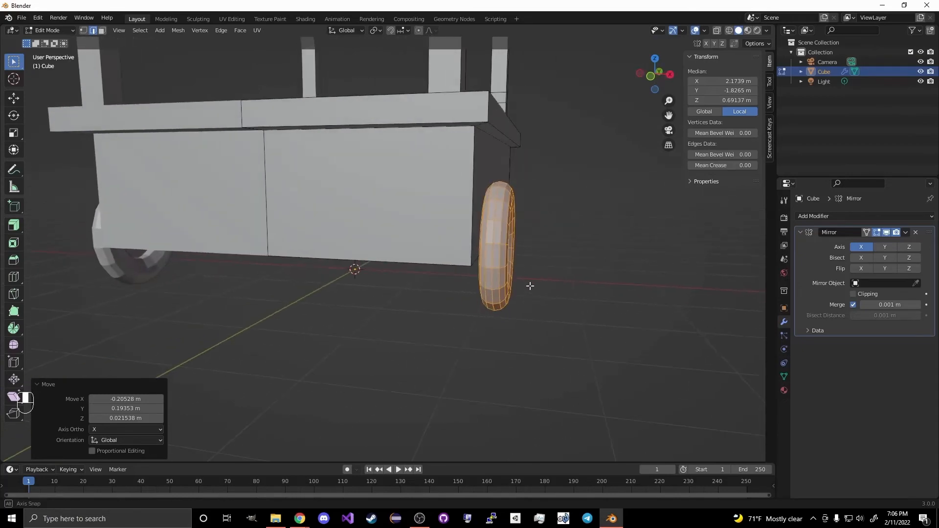
{"action": "key", "text": "g"}
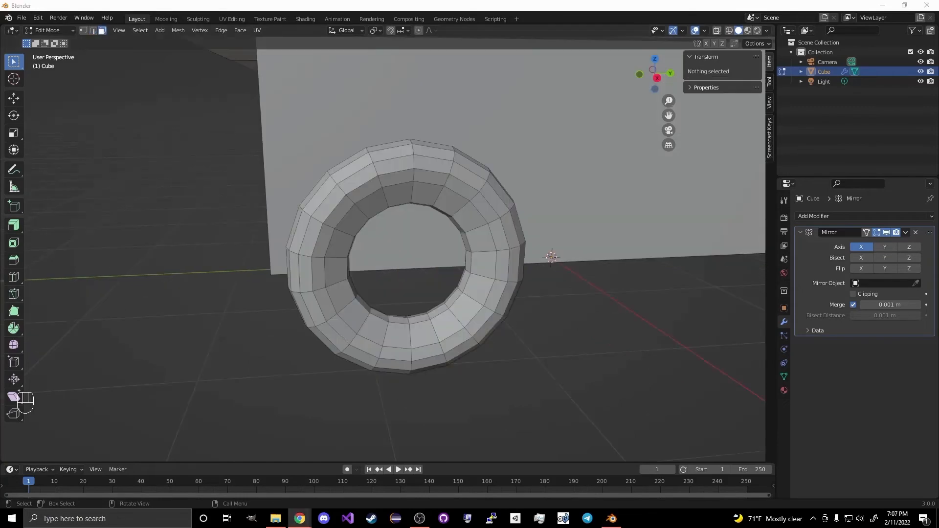
{"action": "left_click", "coordinate": [299, 518]}
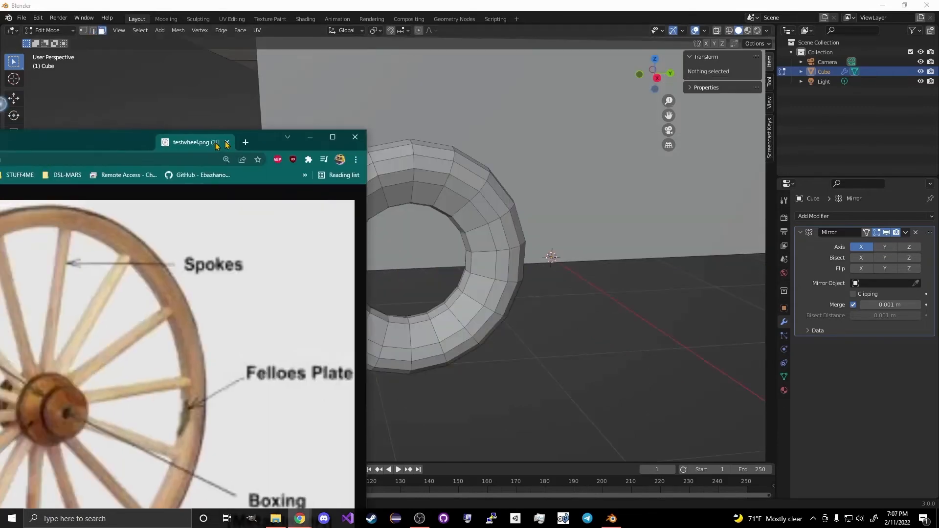
{"action": "left_click", "coordinate": [332, 137]}
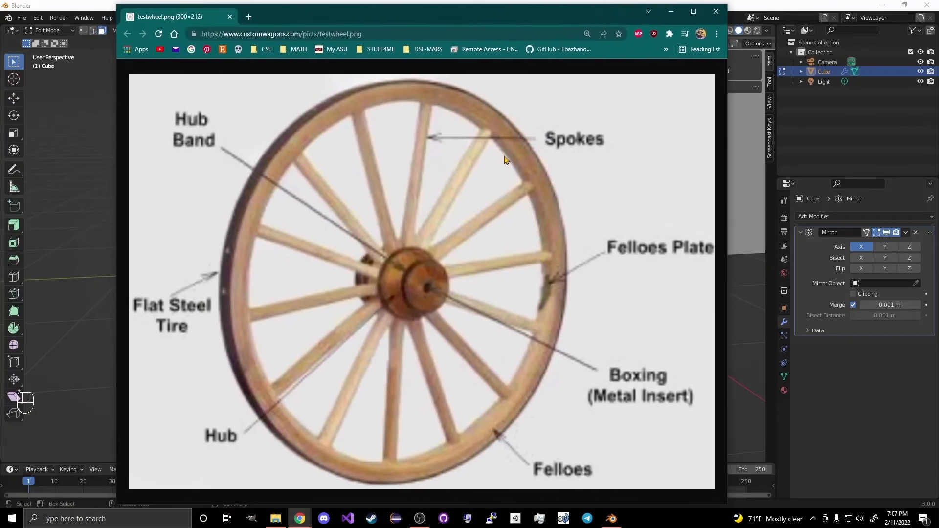
{"action": "mouse_move", "coordinate": [350, 145]}
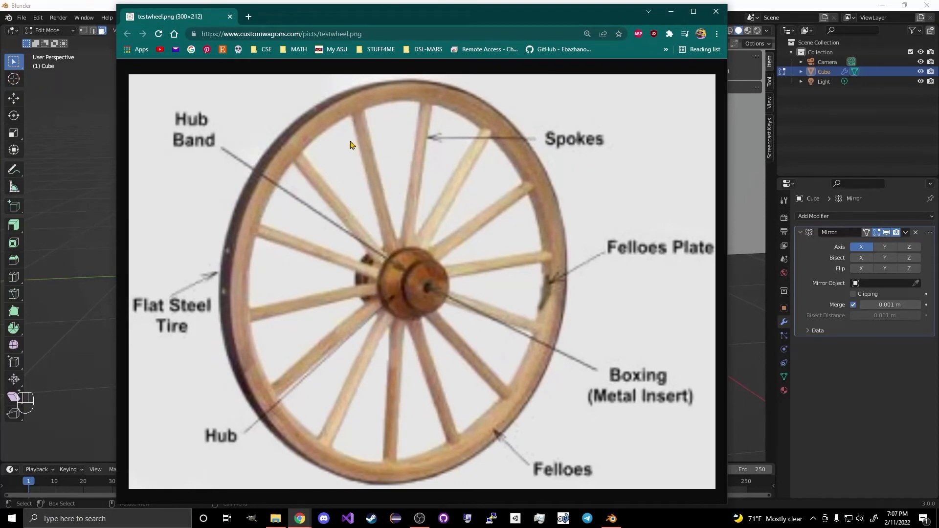
{"action": "mouse_move", "coordinate": [715, 11]}
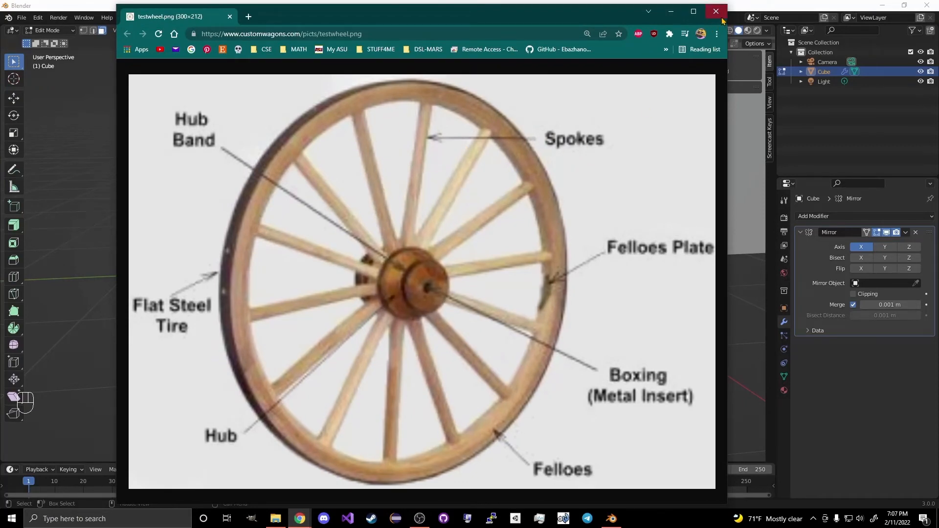
{"action": "left_click", "coordinate": [715, 12]}
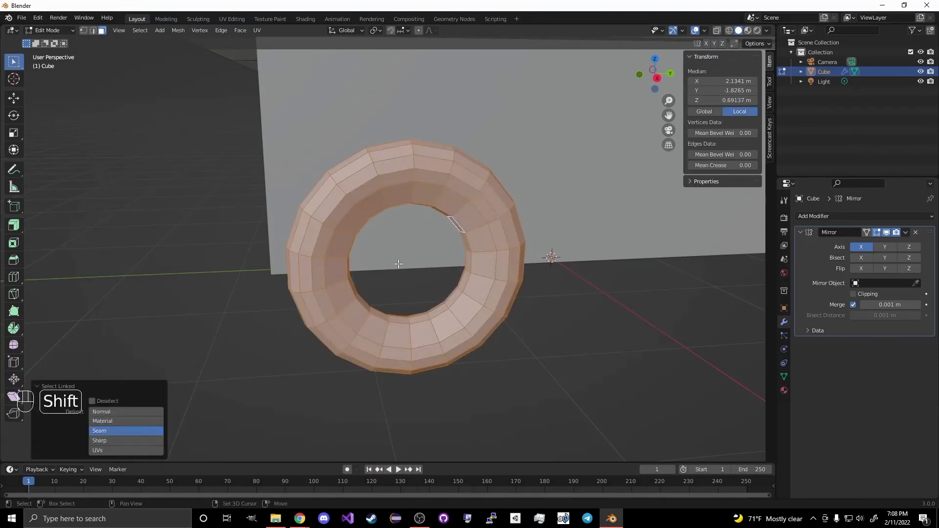
Step: Snap the 3D cursor to the wheel centre, add a cylinder there, then undo it
{"action": "key", "text": "shift+s"}
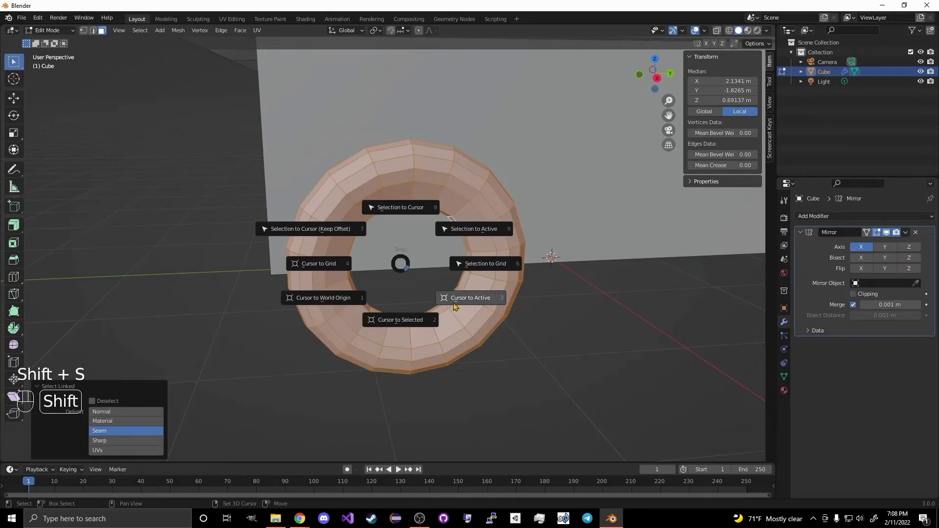
{"action": "left_click", "coordinate": [400, 320]}
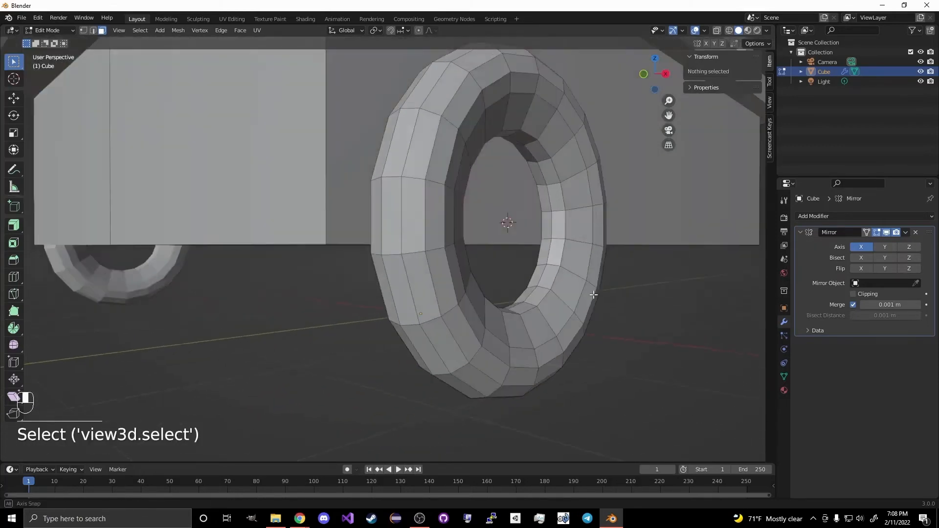
{"action": "key", "text": "shift+a"}
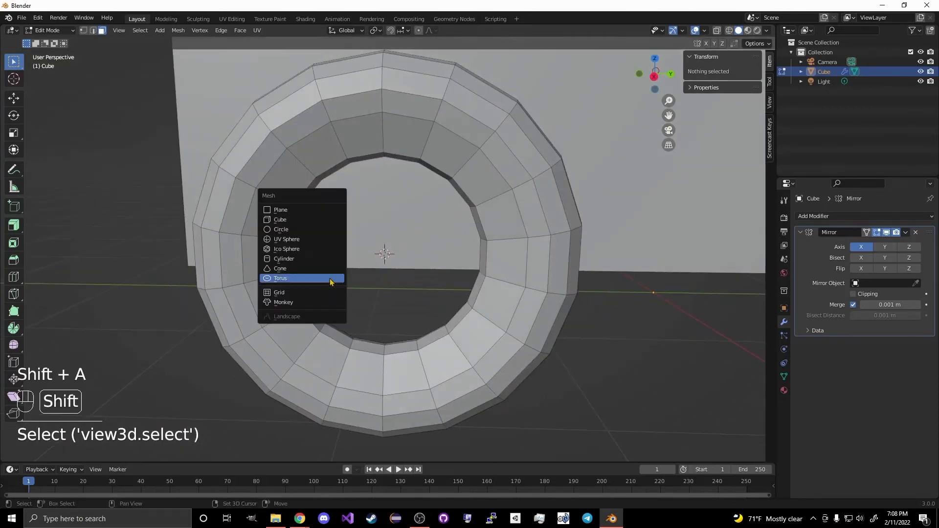
{"action": "mouse_move", "coordinate": [307, 220]}
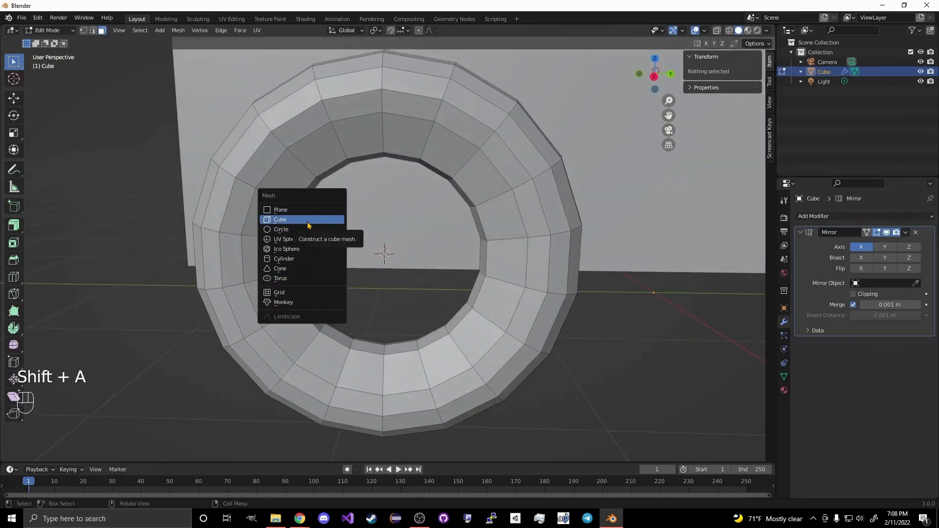
{"action": "mouse_move", "coordinate": [322, 259]}
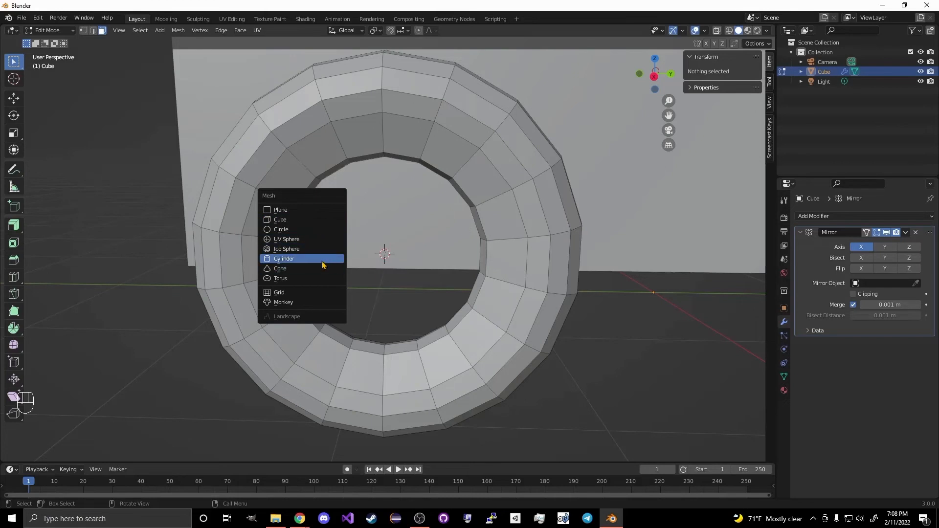
{"action": "left_click", "coordinate": [283, 258]}
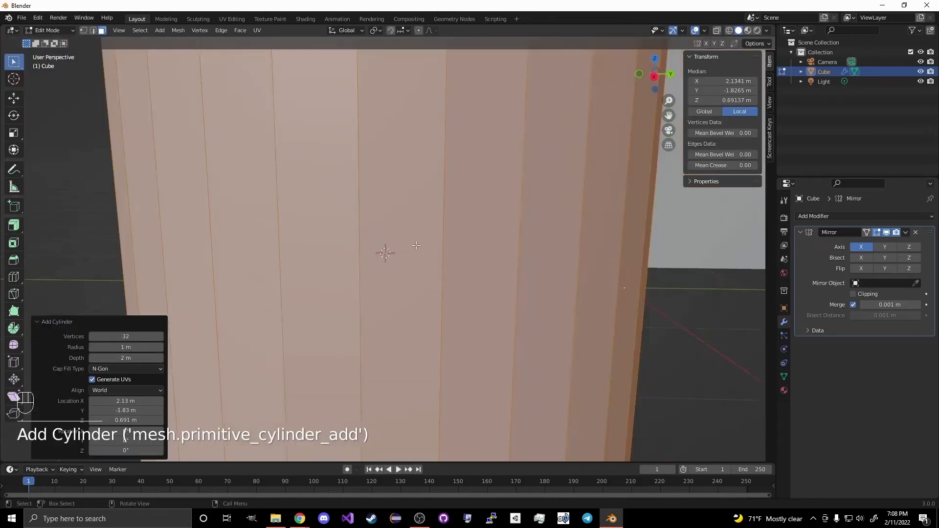
{"action": "key", "text": "s"}
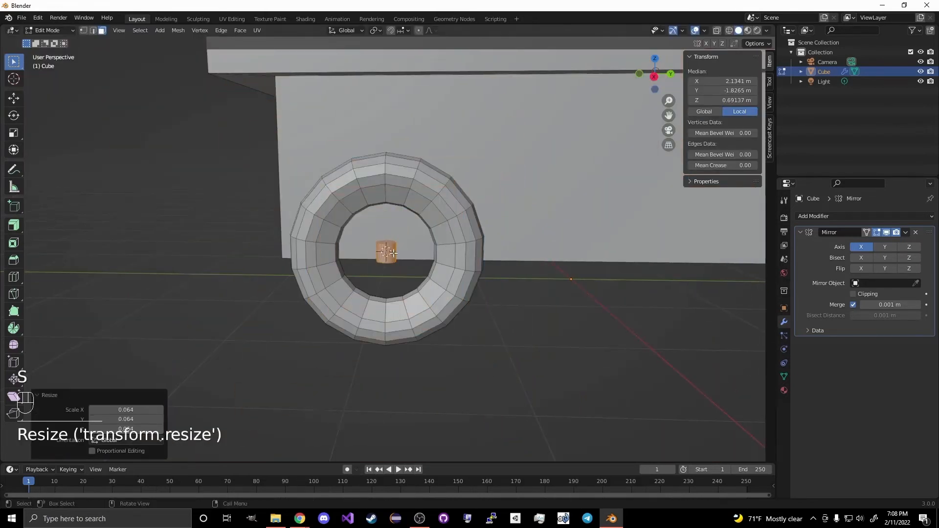
{"action": "key", "text": "ctrl+z"}
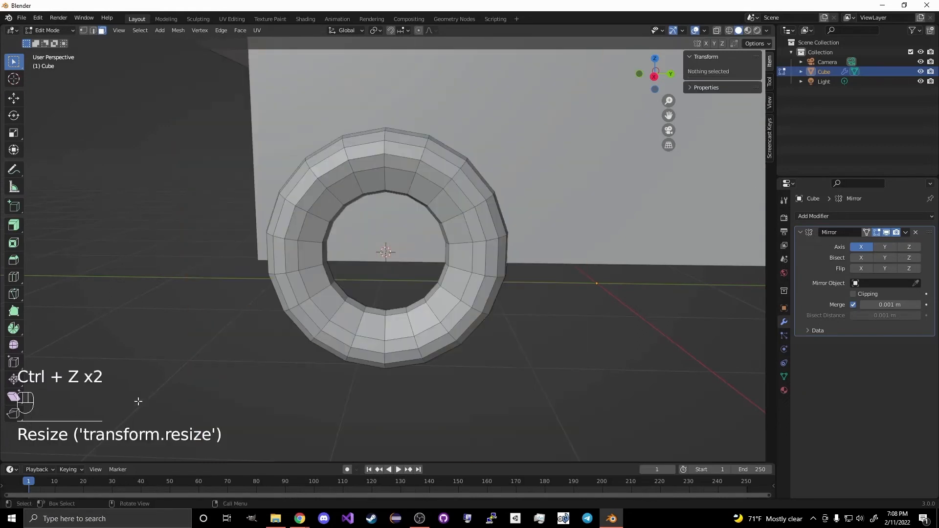
Step: Add a cube at the wheel centre as a small hub and stretch a copy into a vertical spoke
{"action": "key", "text": "shift+a"}
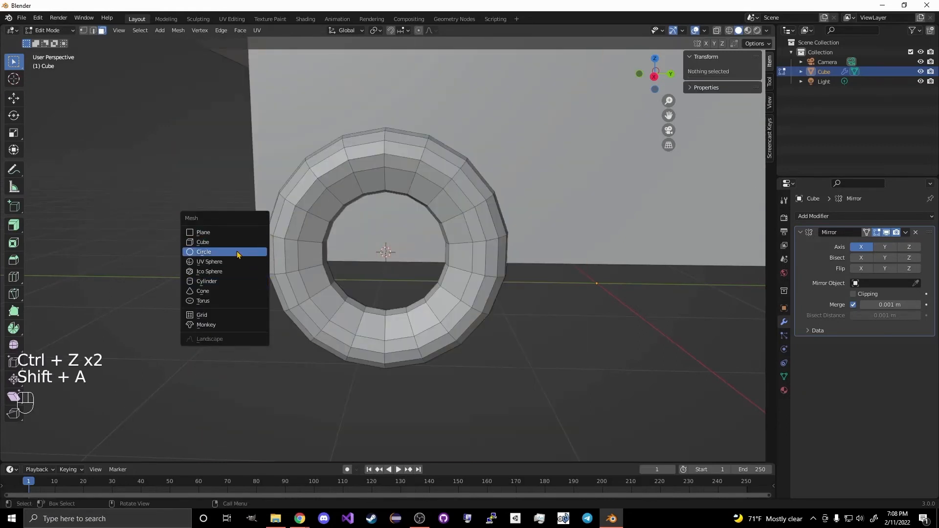
{"action": "left_click", "coordinate": [202, 242]}
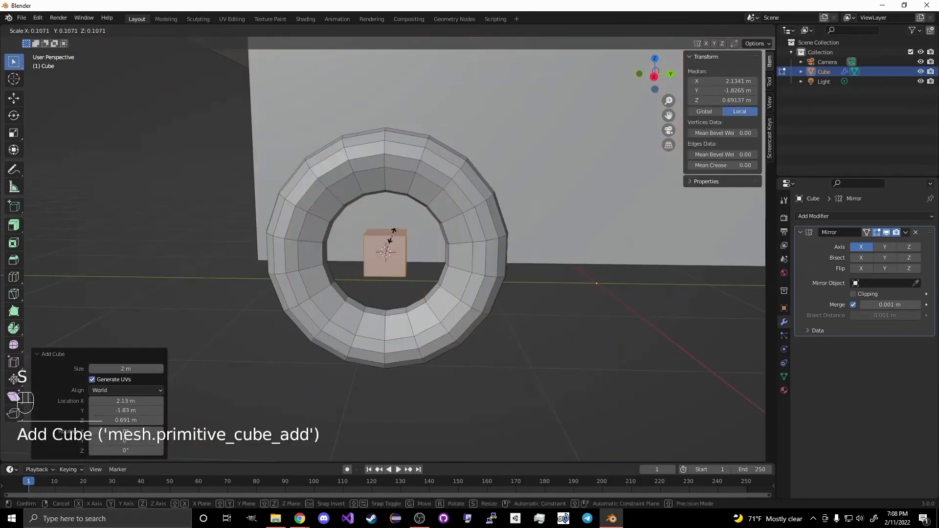
{"action": "key", "text": "Tab"}
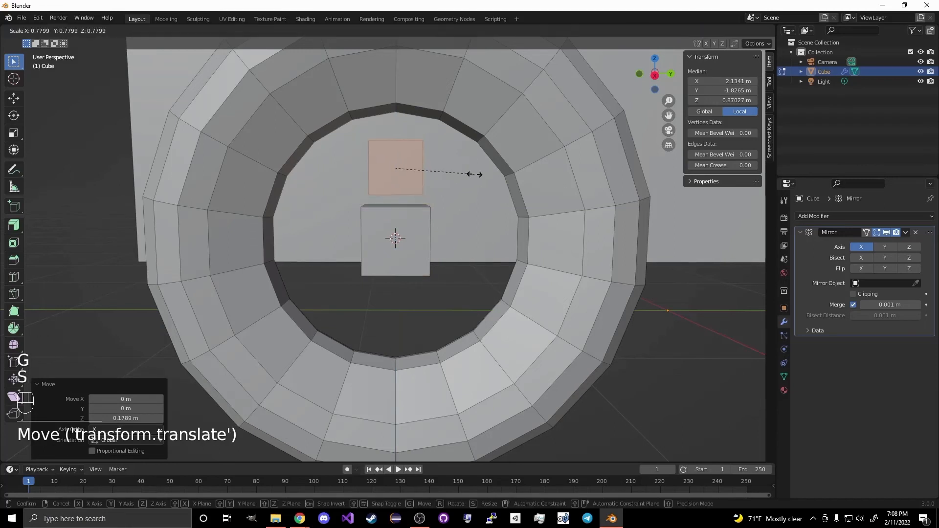
{"action": "key", "text": "s"}
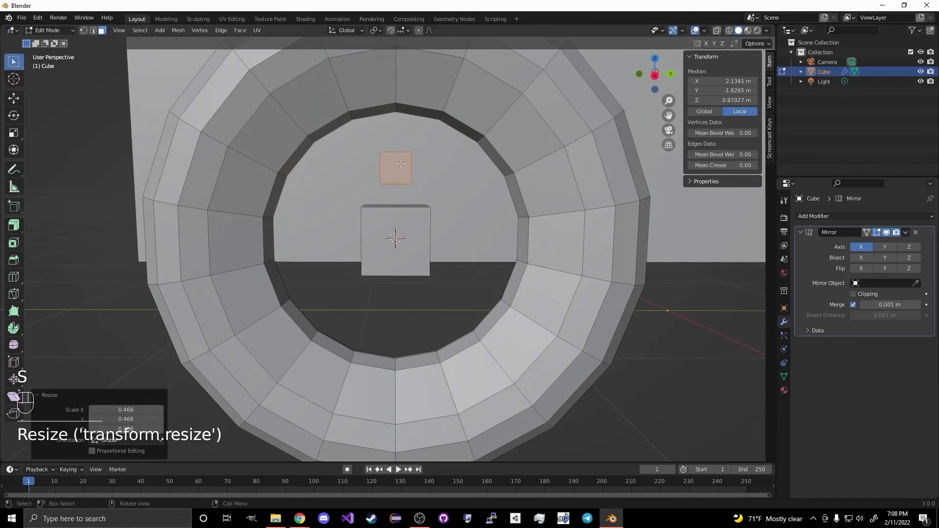
{"action": "key", "text": "ctrl+z"}
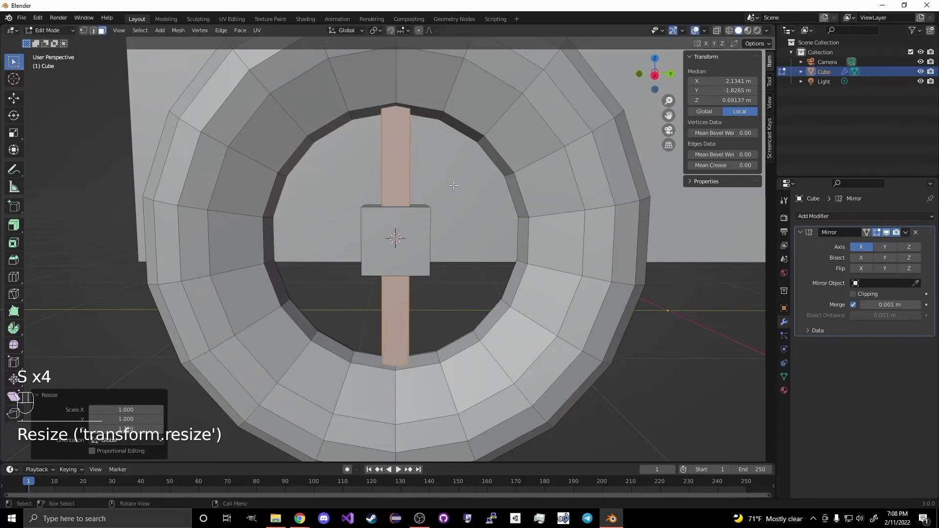
Step: Duplicate and rotate the spoke 90° for a crossing spoke, then copy the pair into diagonal spokes
{"action": "key", "text": "shift+d"}
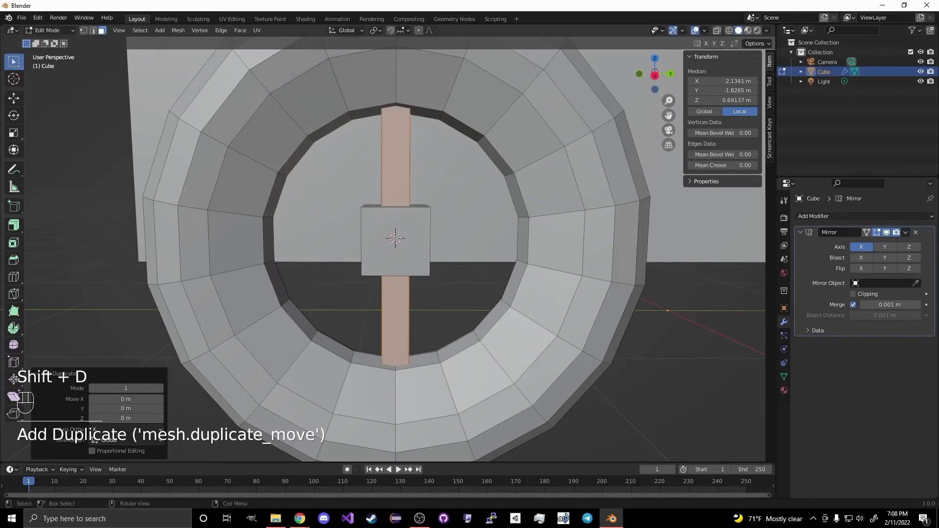
{"action": "key", "text": "r"}
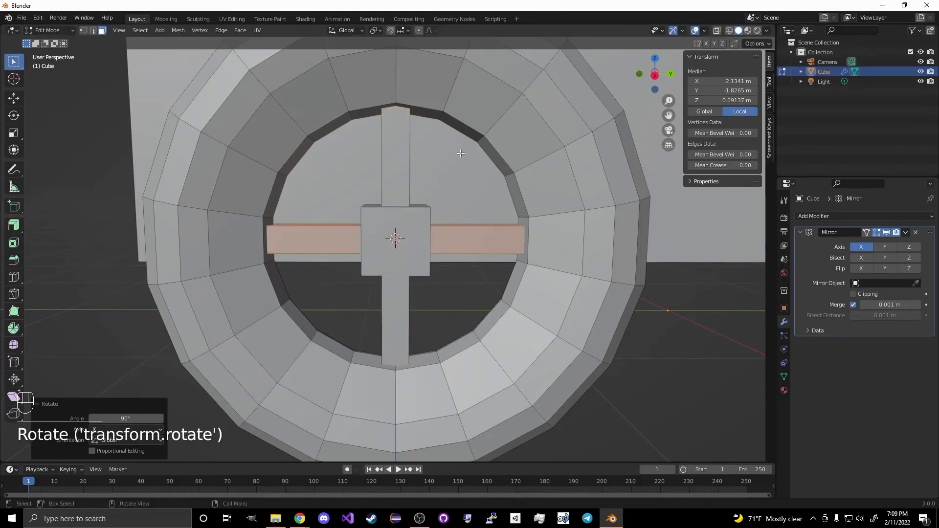
{"action": "mouse_move", "coordinate": [390, 173]}
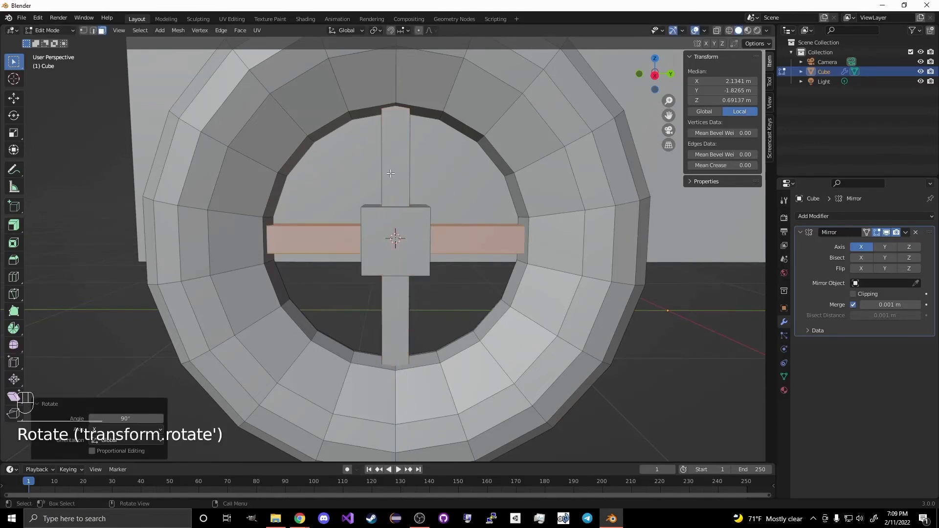
{"action": "key", "text": "shift+d"}
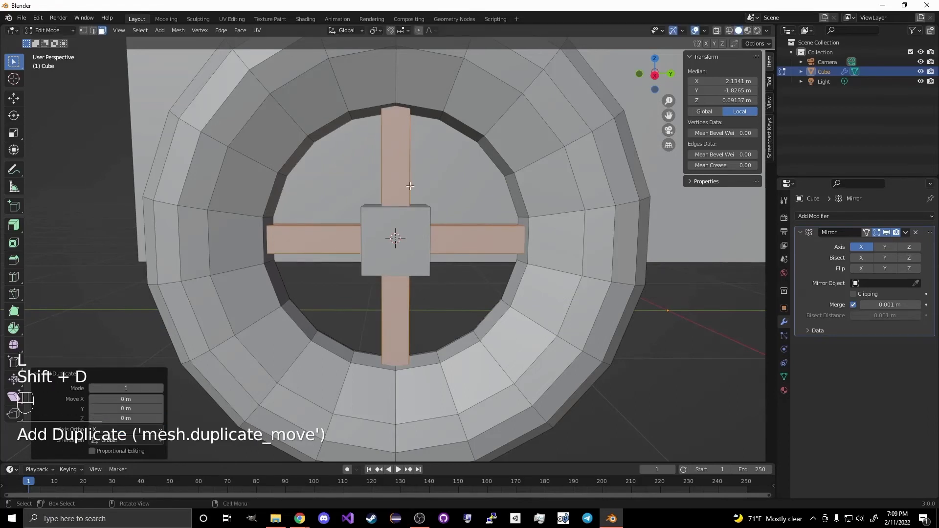
{"action": "key", "text": "r"}
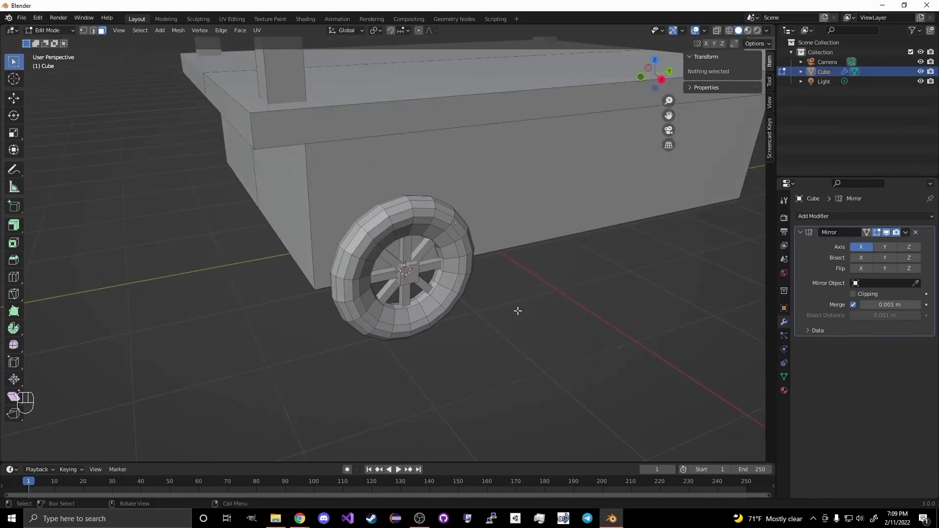
Step: Select the whole spoked wheel as linked geometry and duplicate it to the other axle position
{"action": "key", "text": "l"}
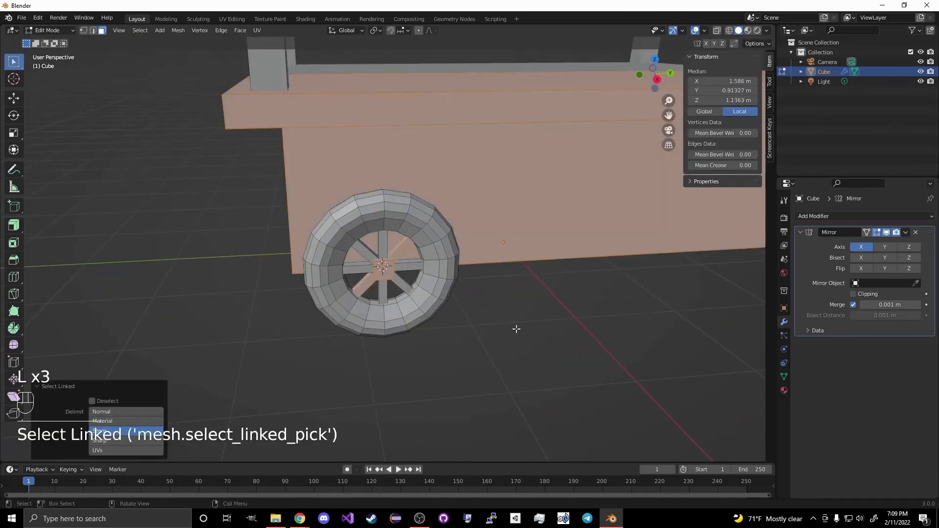
{"action": "left_click", "coordinate": [370, 277]}
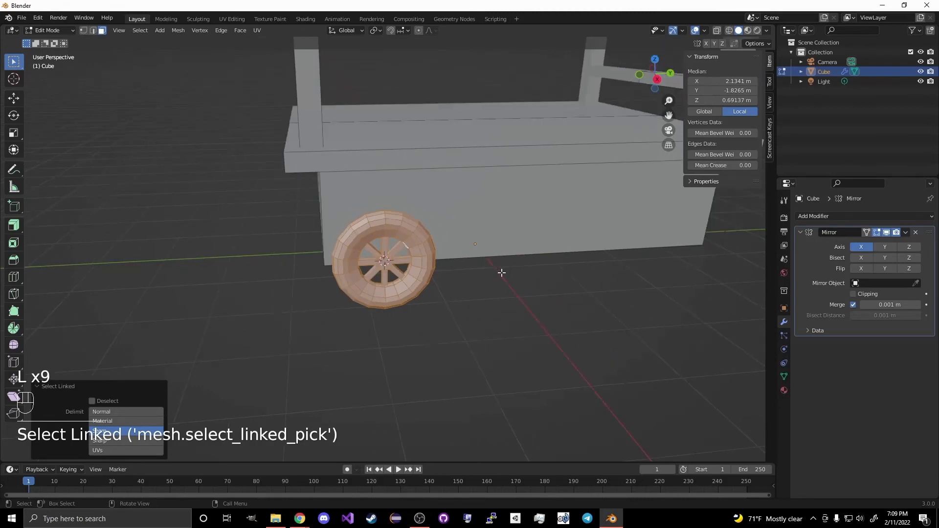
{"action": "key", "text": "shift+d"}
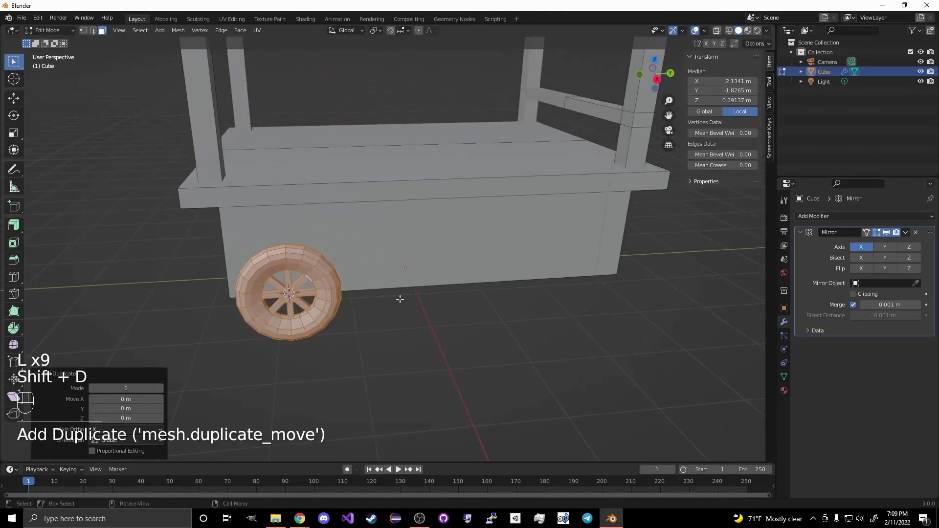
{"action": "key", "text": "g"}
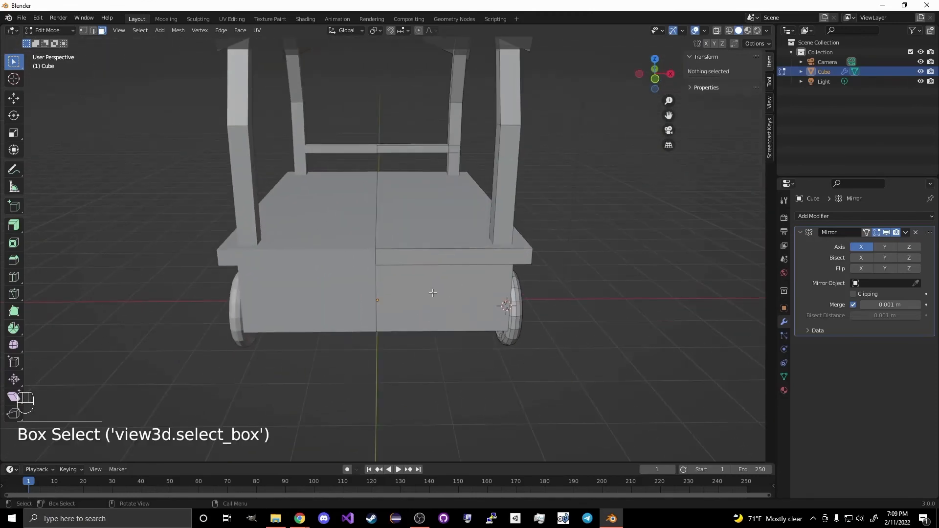
Step: Snap the cursor to the front rim, add a small cube there and slide it forward from the body
{"action": "left_click", "coordinate": [454, 256]}
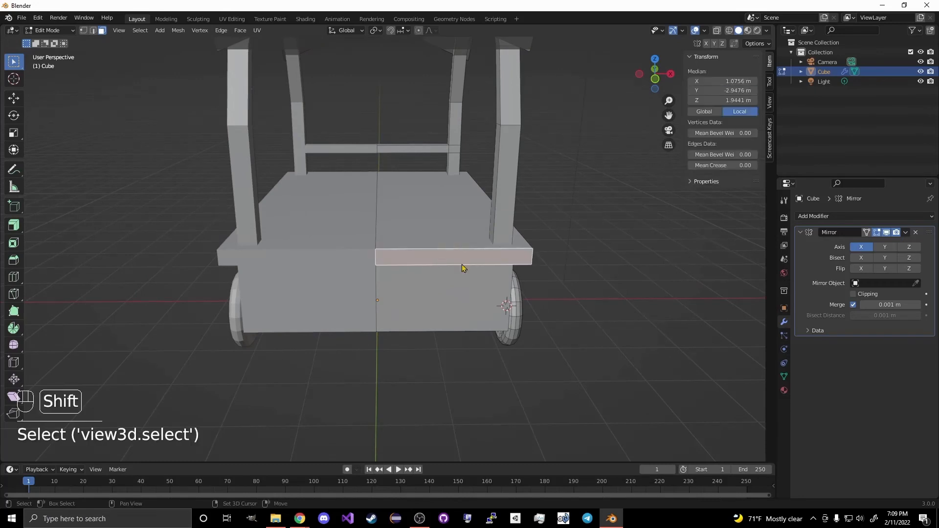
{"action": "key", "text": "shift+s"}
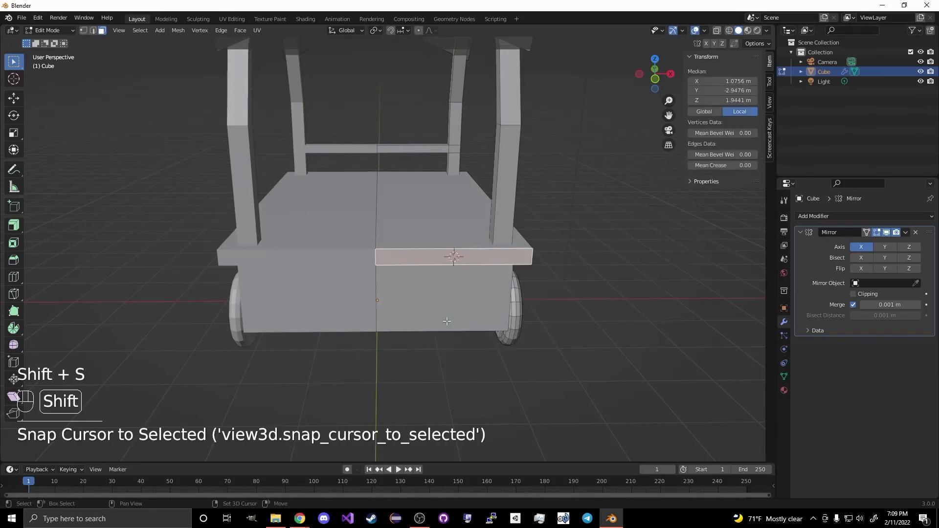
{"action": "key", "text": "shift+a"}
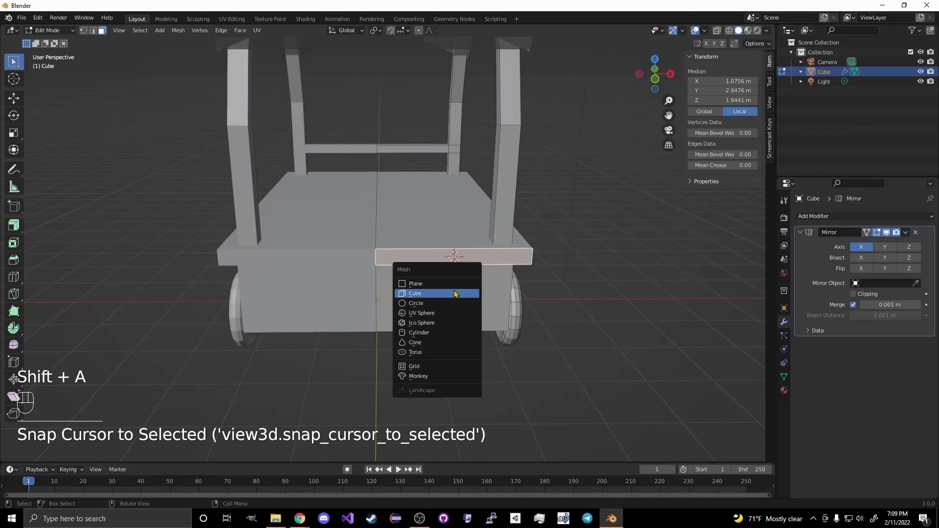
{"action": "left_click", "coordinate": [414, 293]}
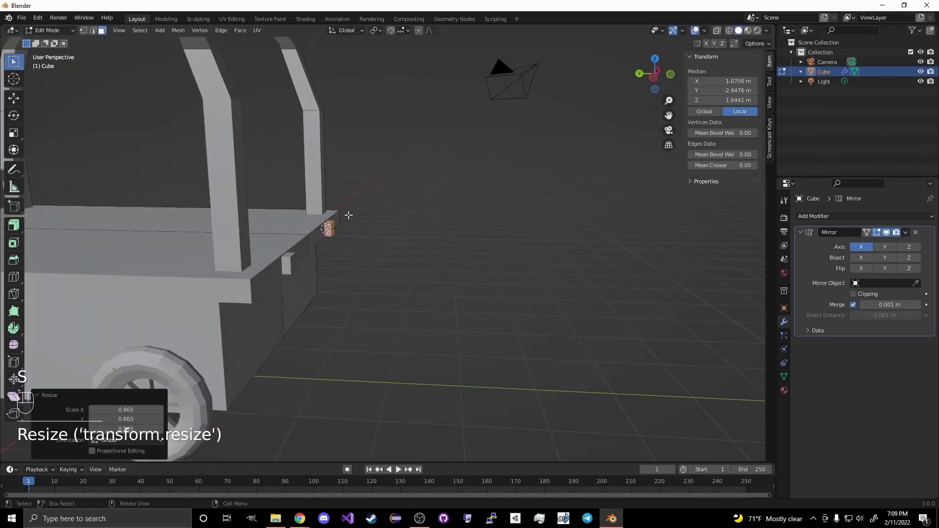
{"action": "key", "text": "g"}
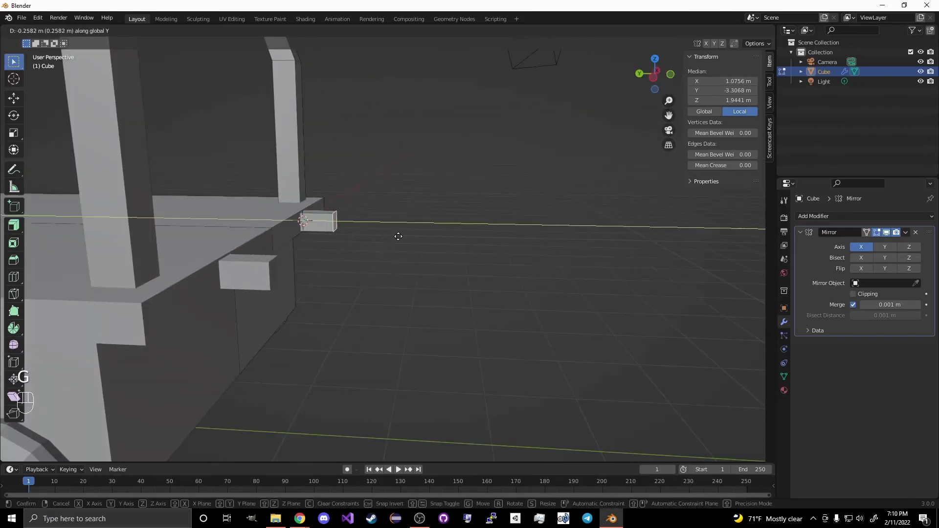
{"action": "left_click", "coordinate": [378, 246]}
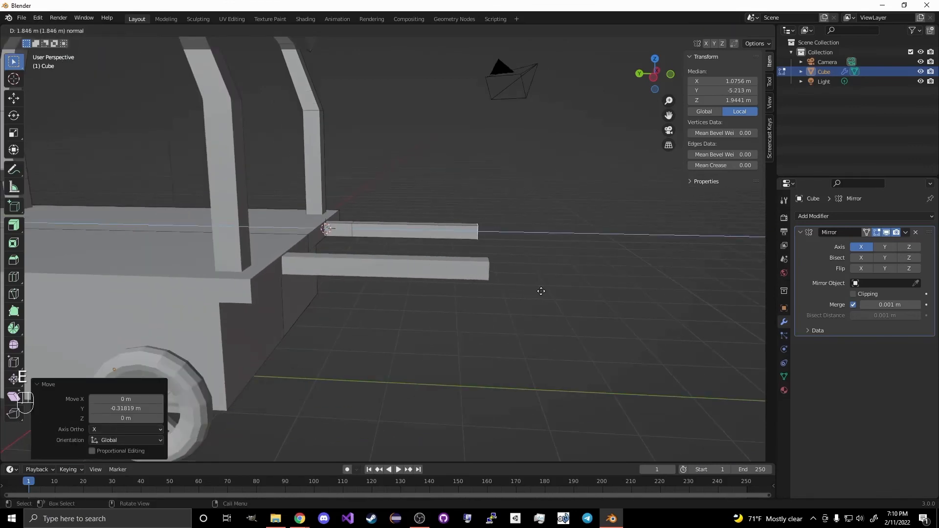
Step: Extrude the cube into a long tongue shaft and slant its front end down to the ground
{"action": "key", "text": "e"}
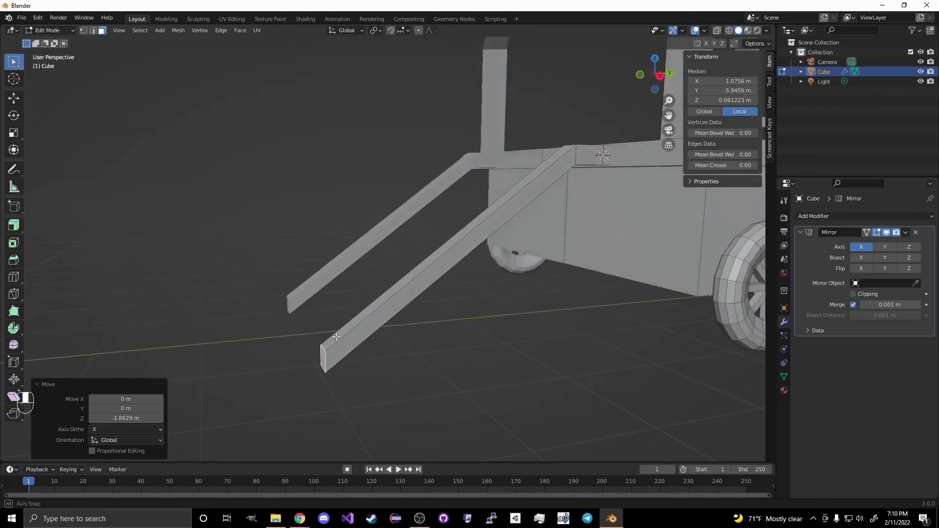
{"action": "key", "text": "r"}
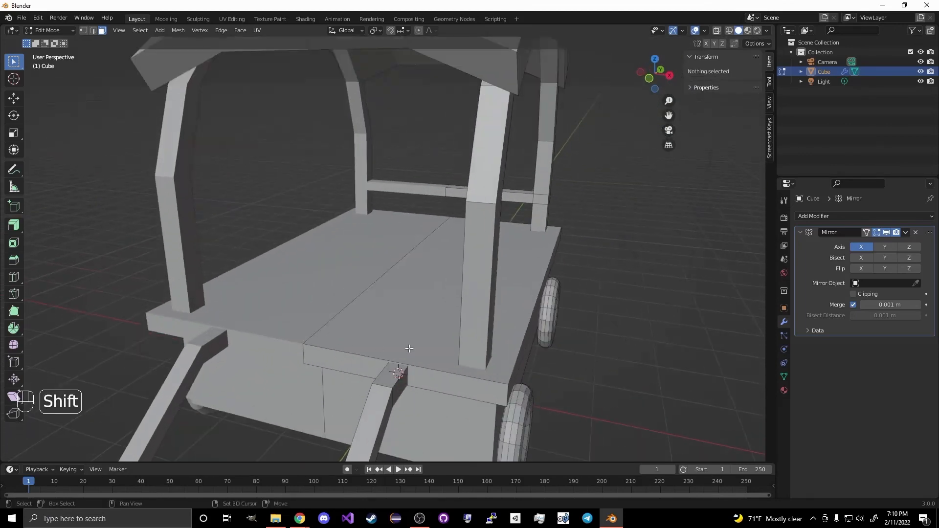
{"action": "left_click", "coordinate": [507, 242]}
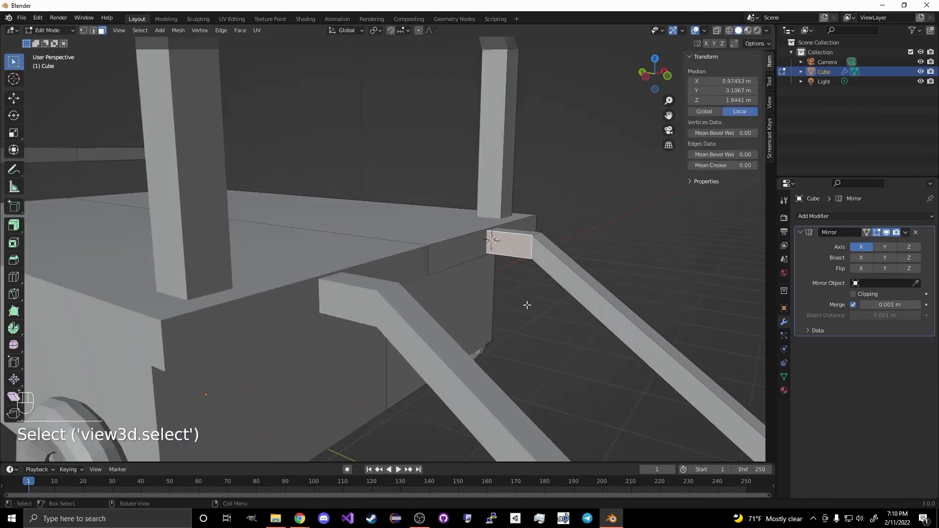